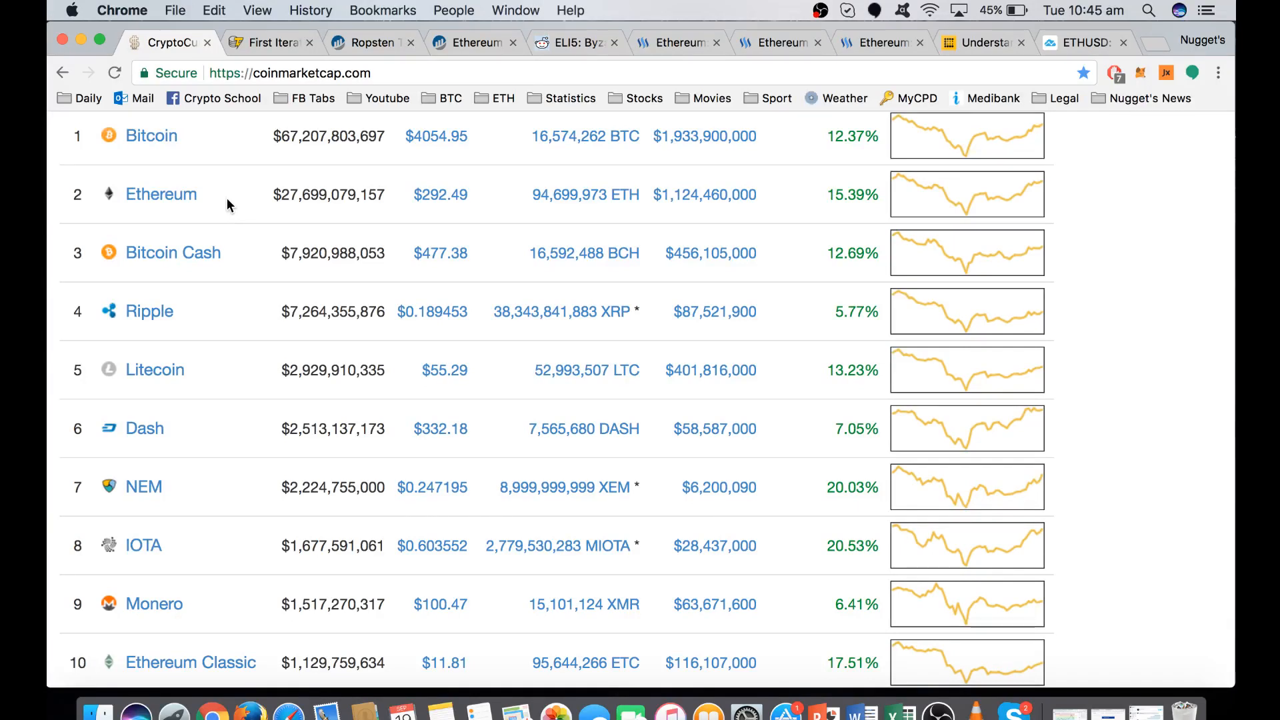
pyautogui.moveTo(238, 194)
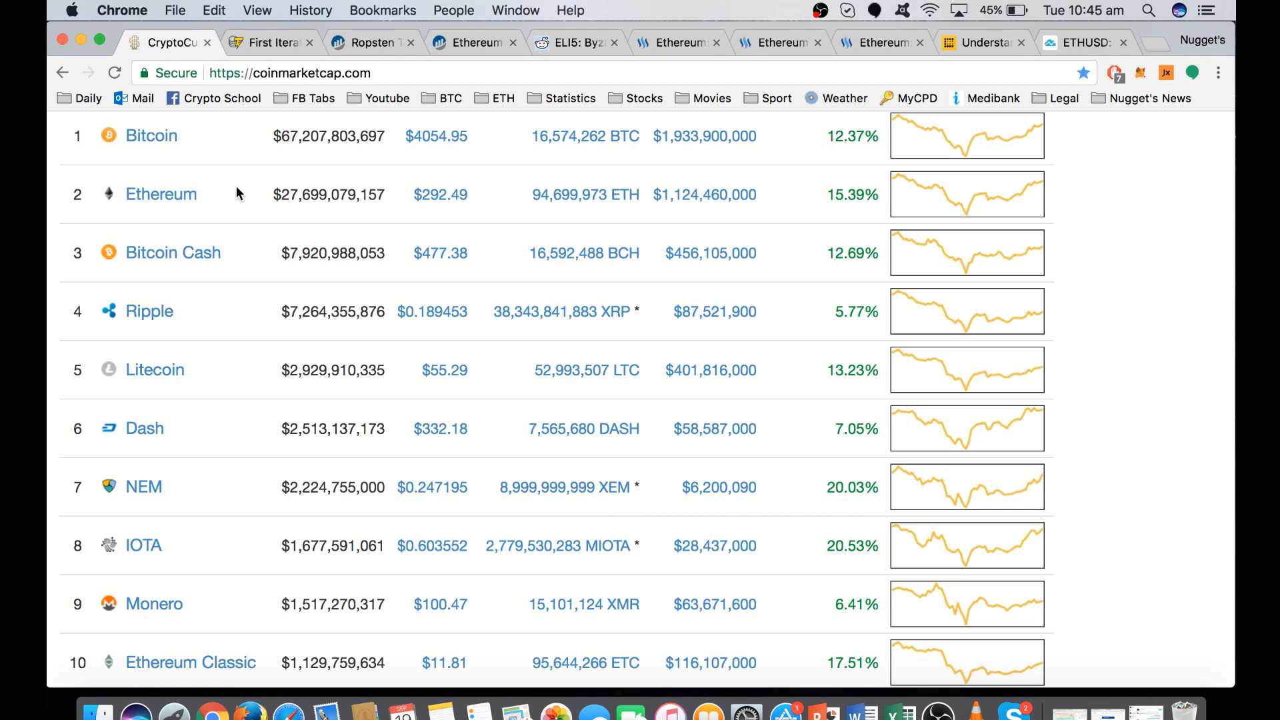
pyautogui.moveTo(149, 153)
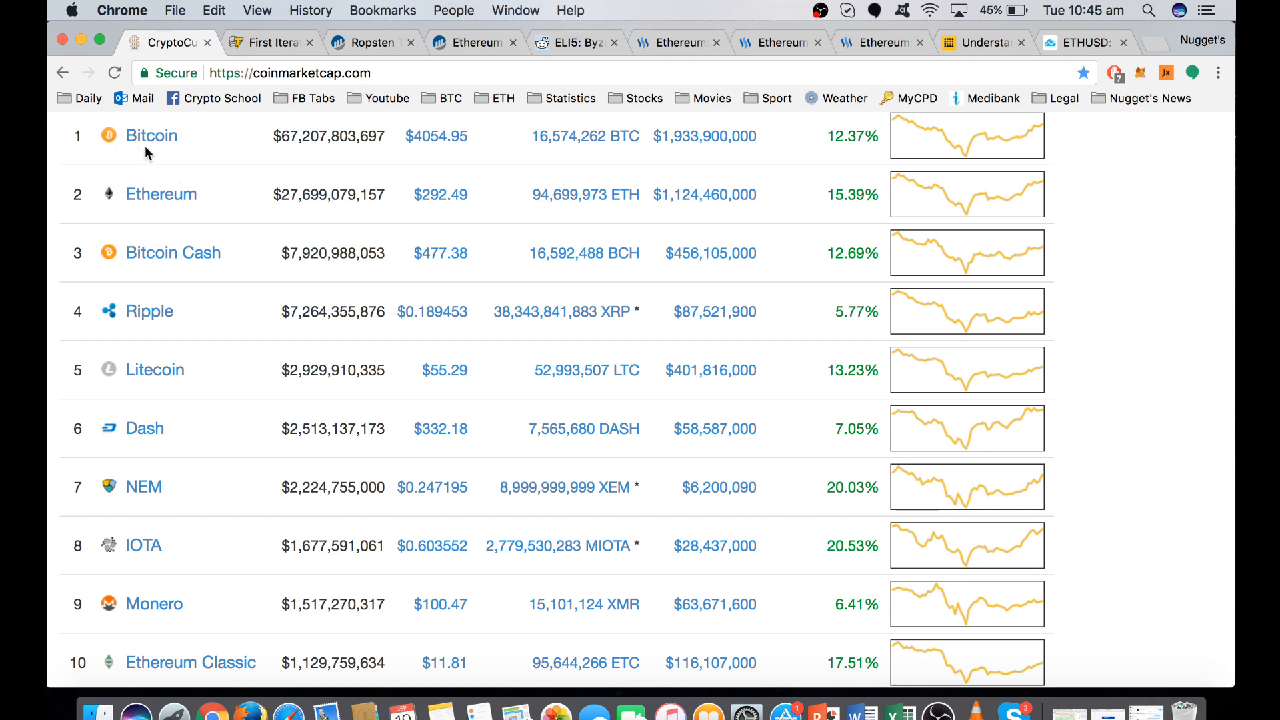
pyautogui.moveTo(252, 222)
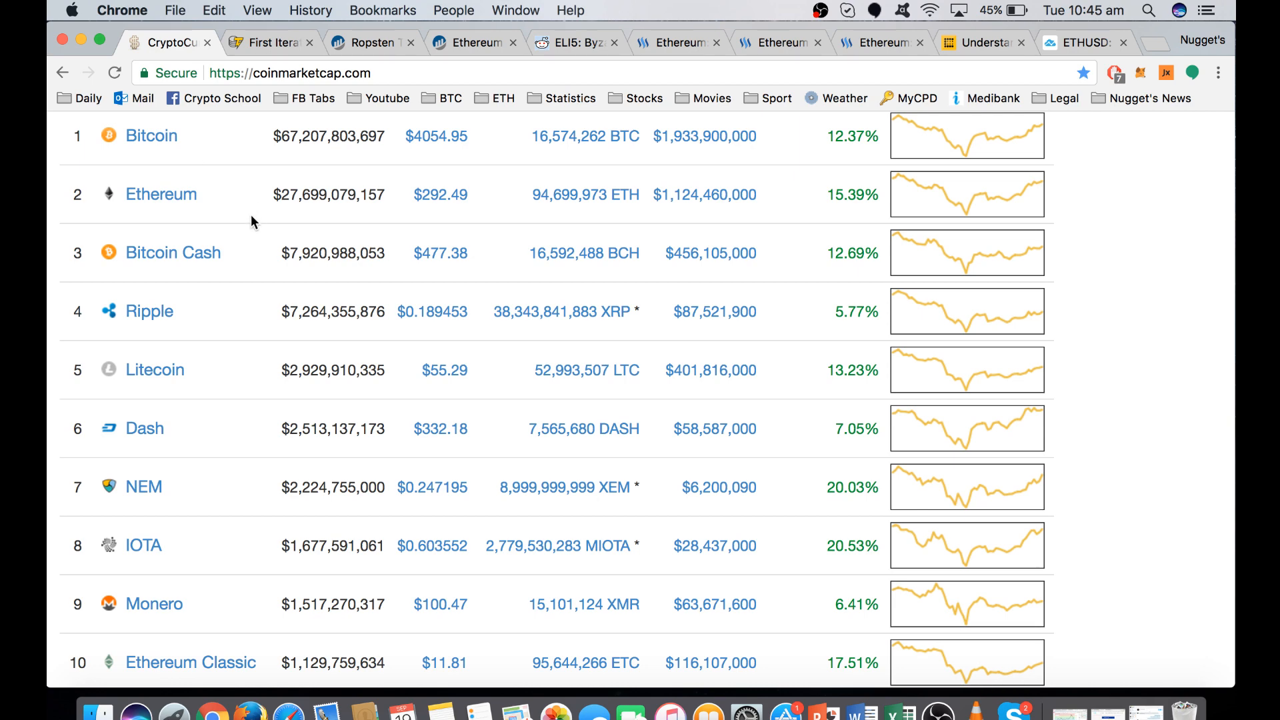
pyautogui.moveTo(249, 272)
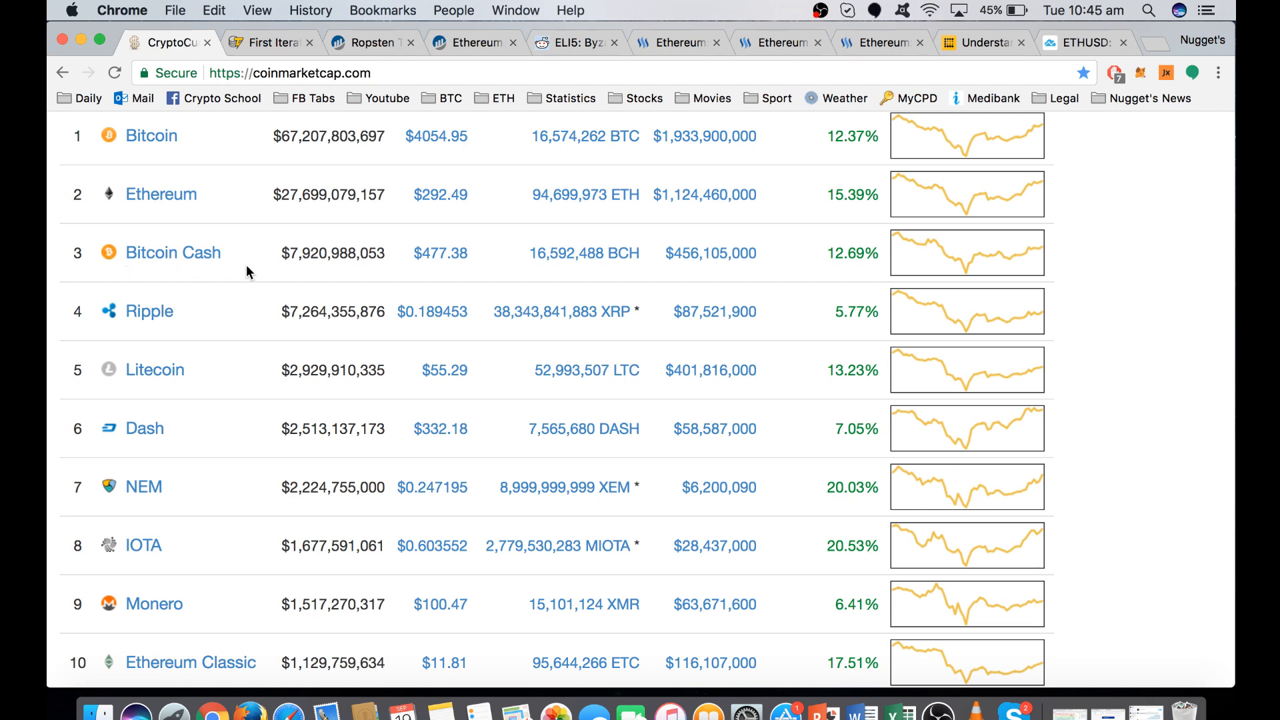
pyautogui.moveTo(255, 549)
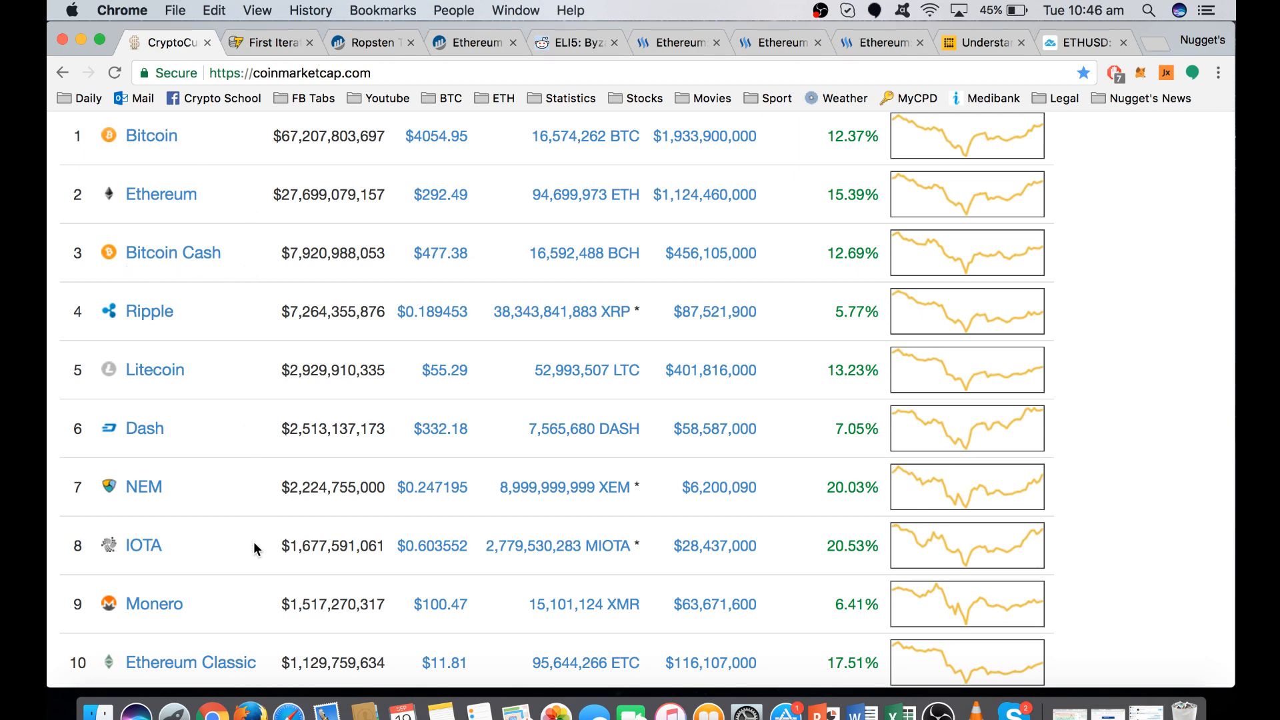
pyautogui.moveTo(266, 674)
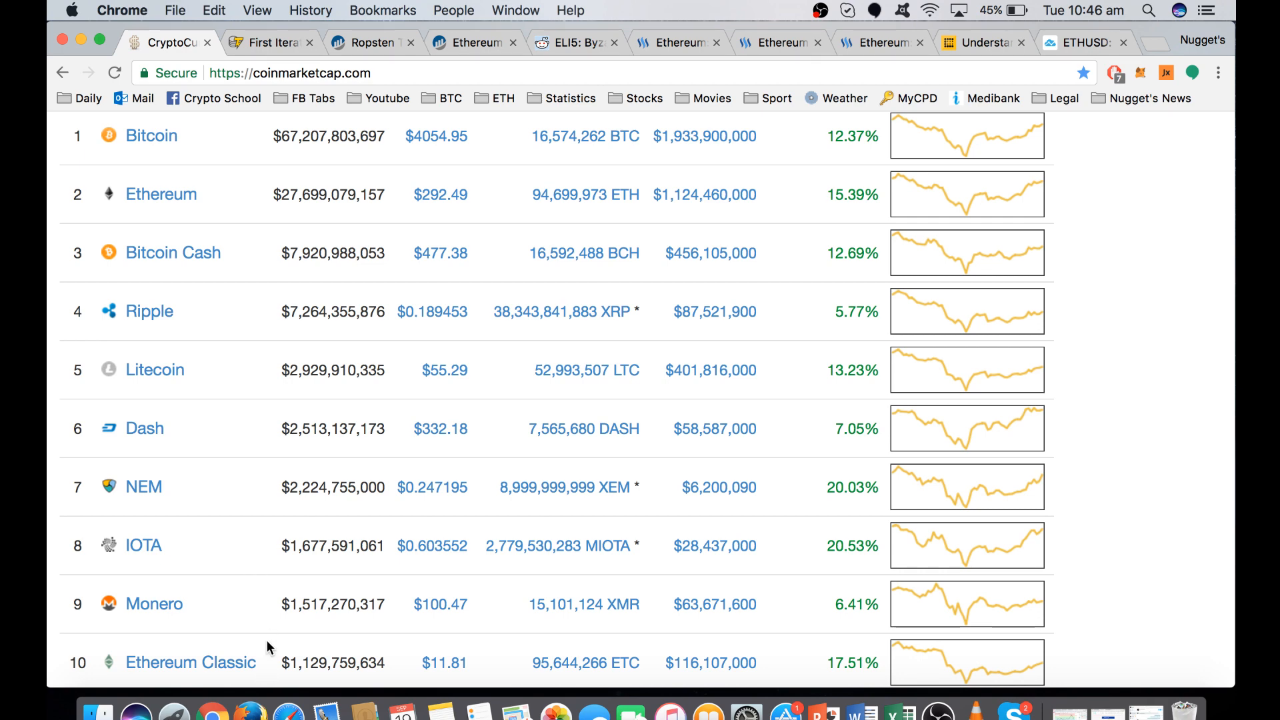
pyautogui.moveTo(231, 197)
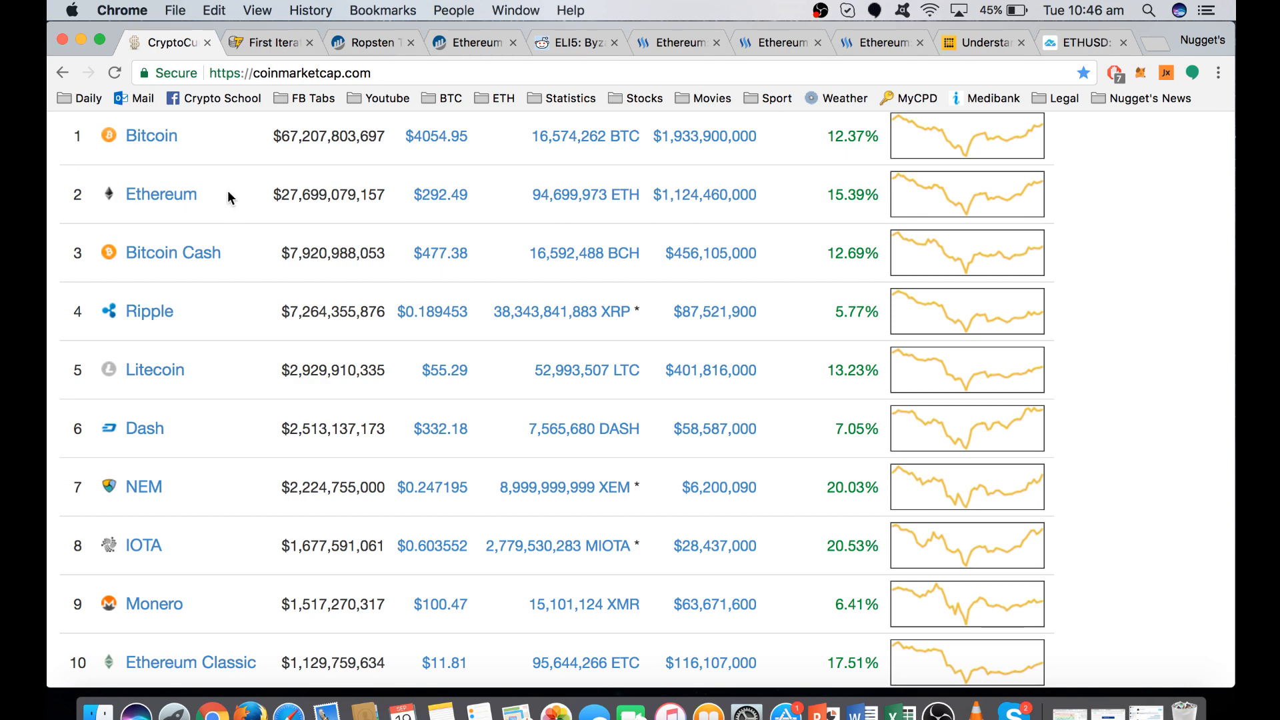
pyautogui.moveTo(276, 43)
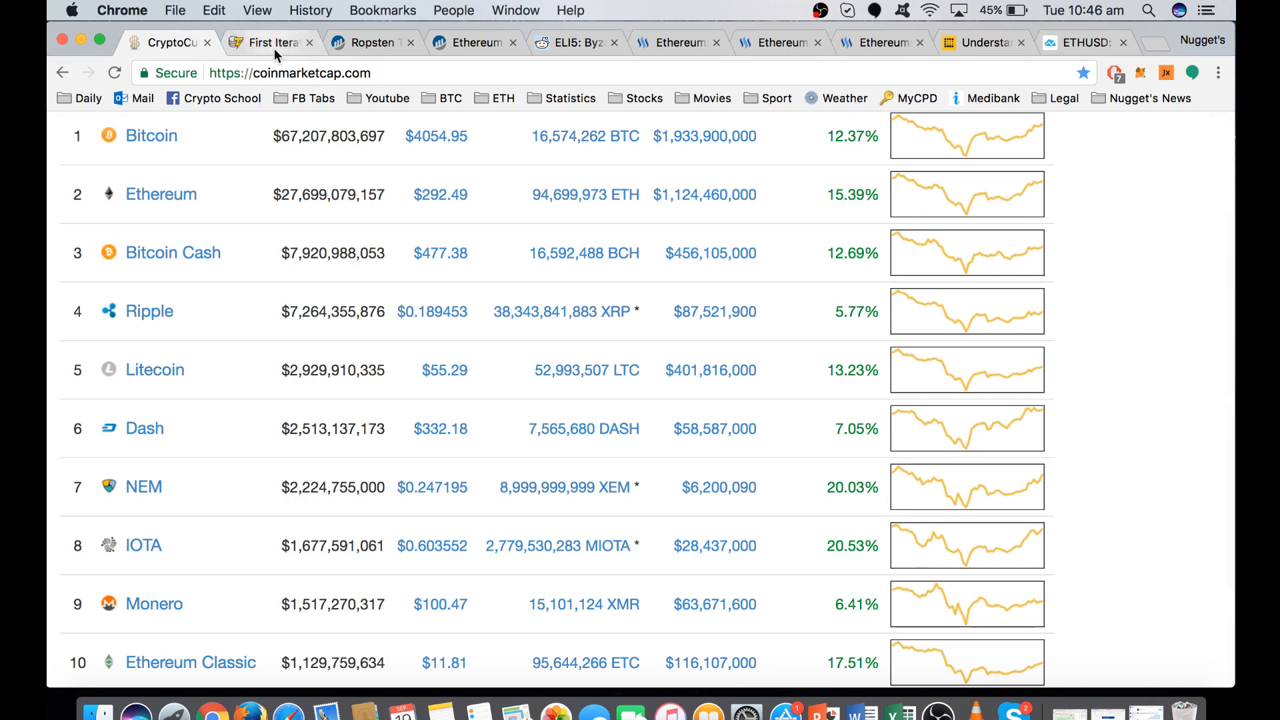
# Switch to the Cointelegraph tab 'First Iteration of Ethereum Metropolis Hard Fork to Appear Monday'.
pyautogui.click(267, 42)
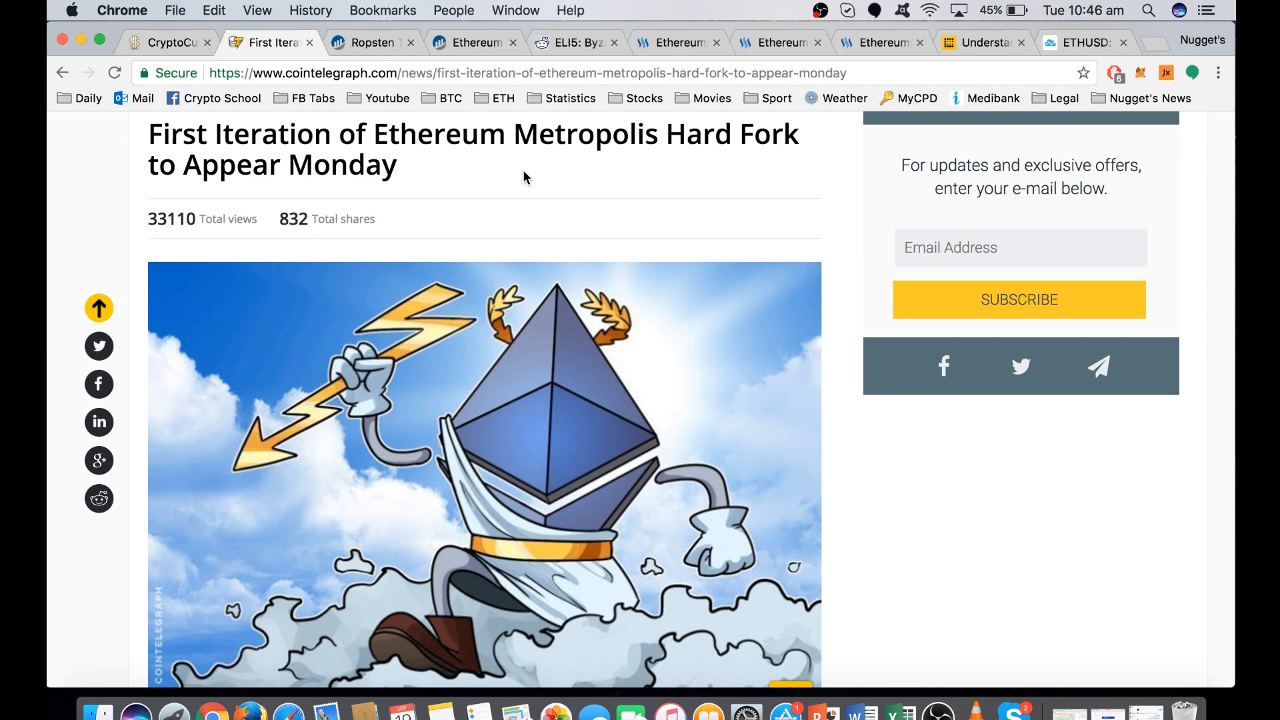
pyautogui.moveTo(520, 168)
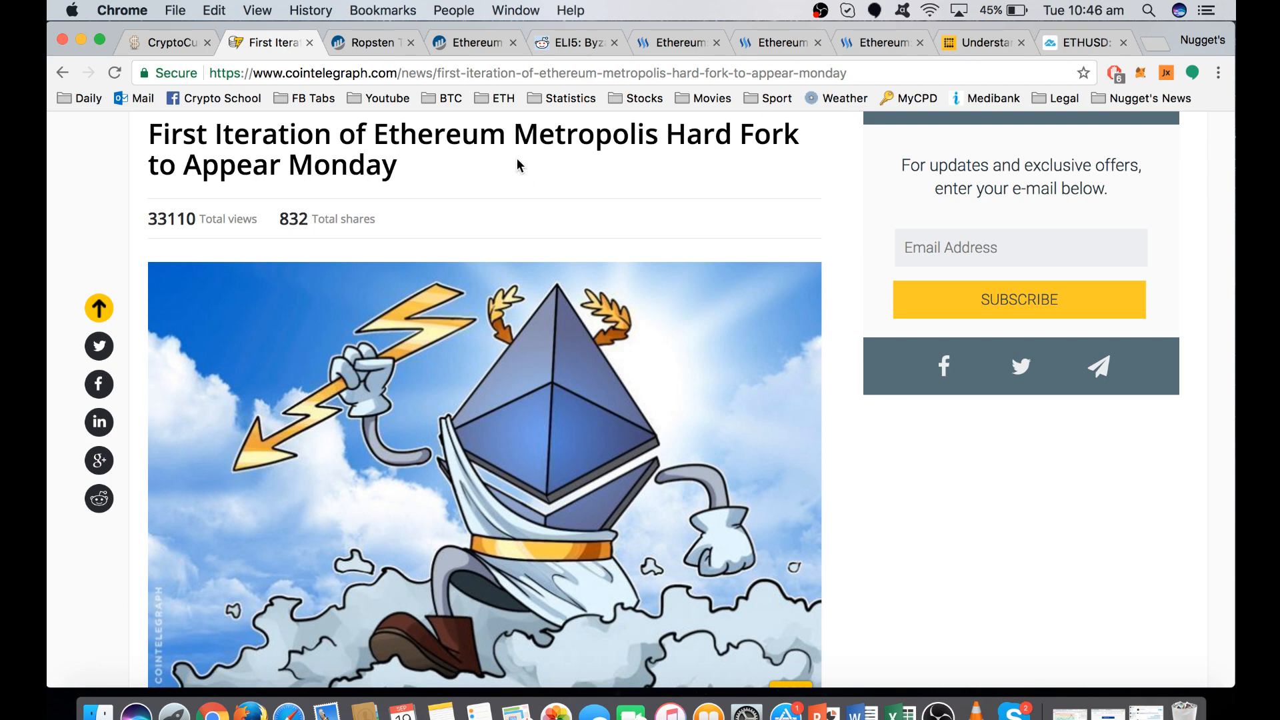
pyautogui.moveTo(667, 178)
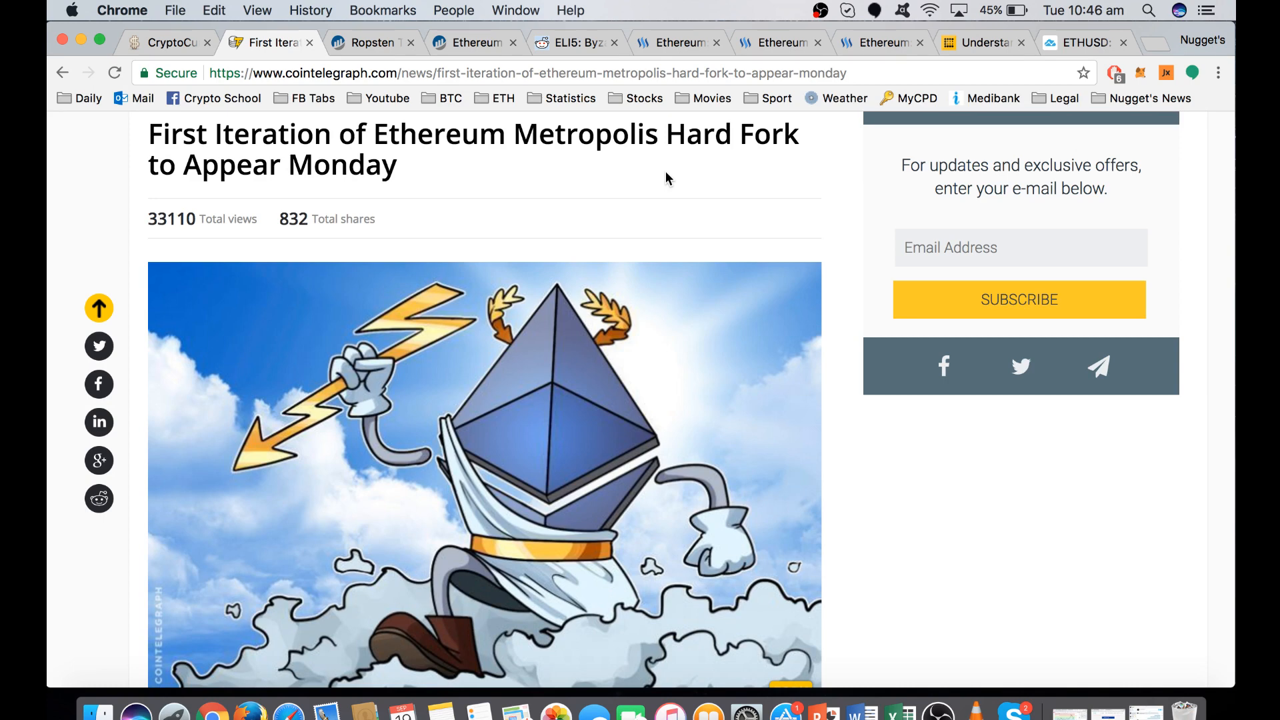
pyautogui.moveTo(446, 175)
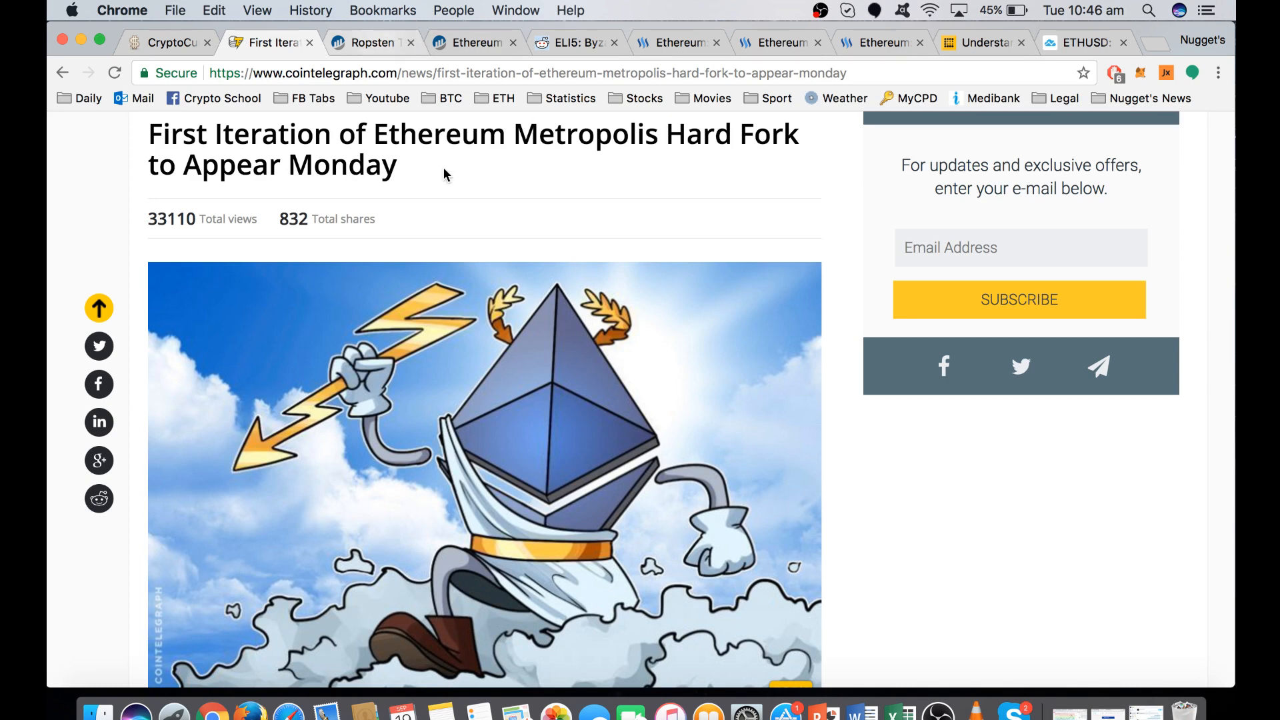
pyautogui.moveTo(487, 202)
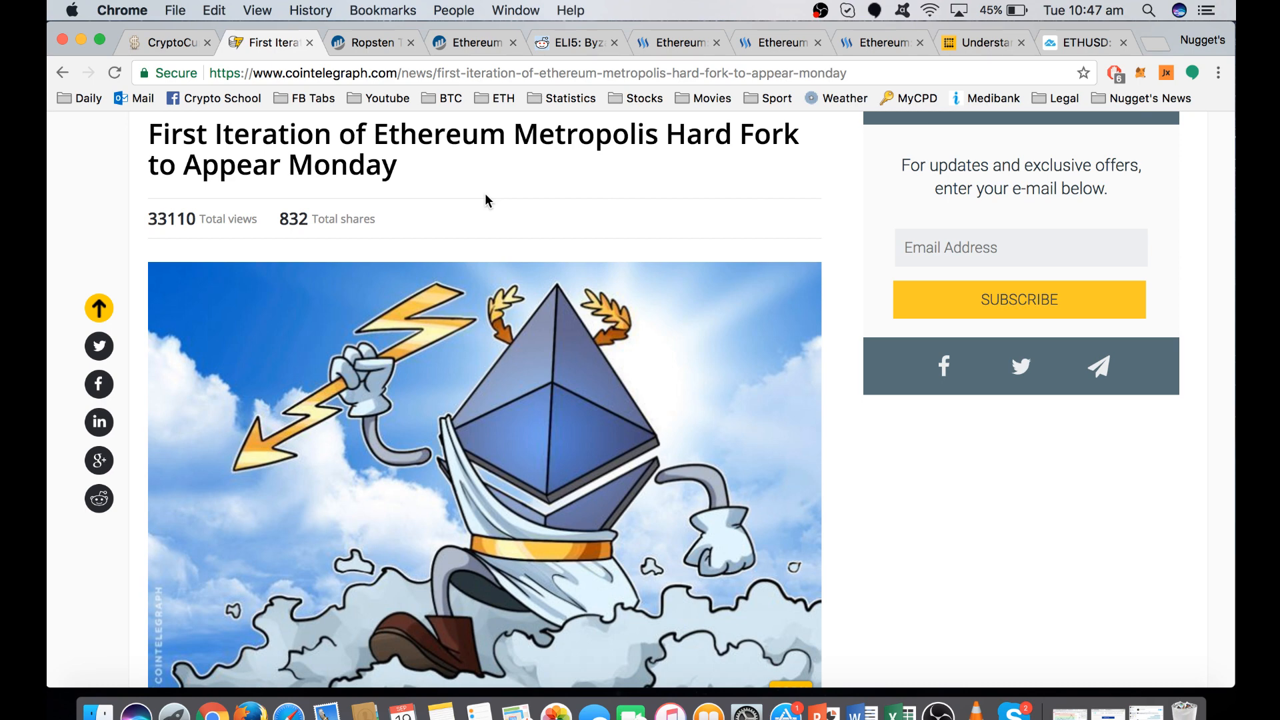
# Show the Ropsten Etherscan Byzantium block 1700000 notice and MetaMask's network list.
pyautogui.click(364, 43)
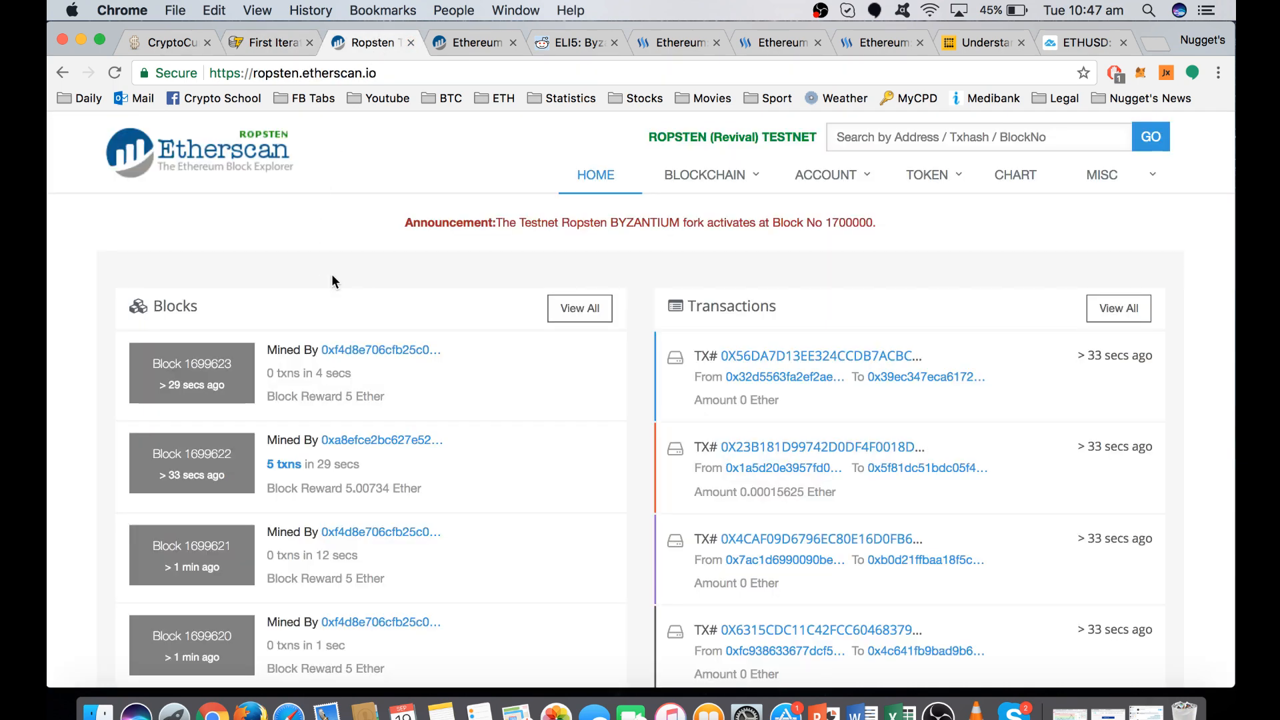
pyautogui.moveTo(601, 240)
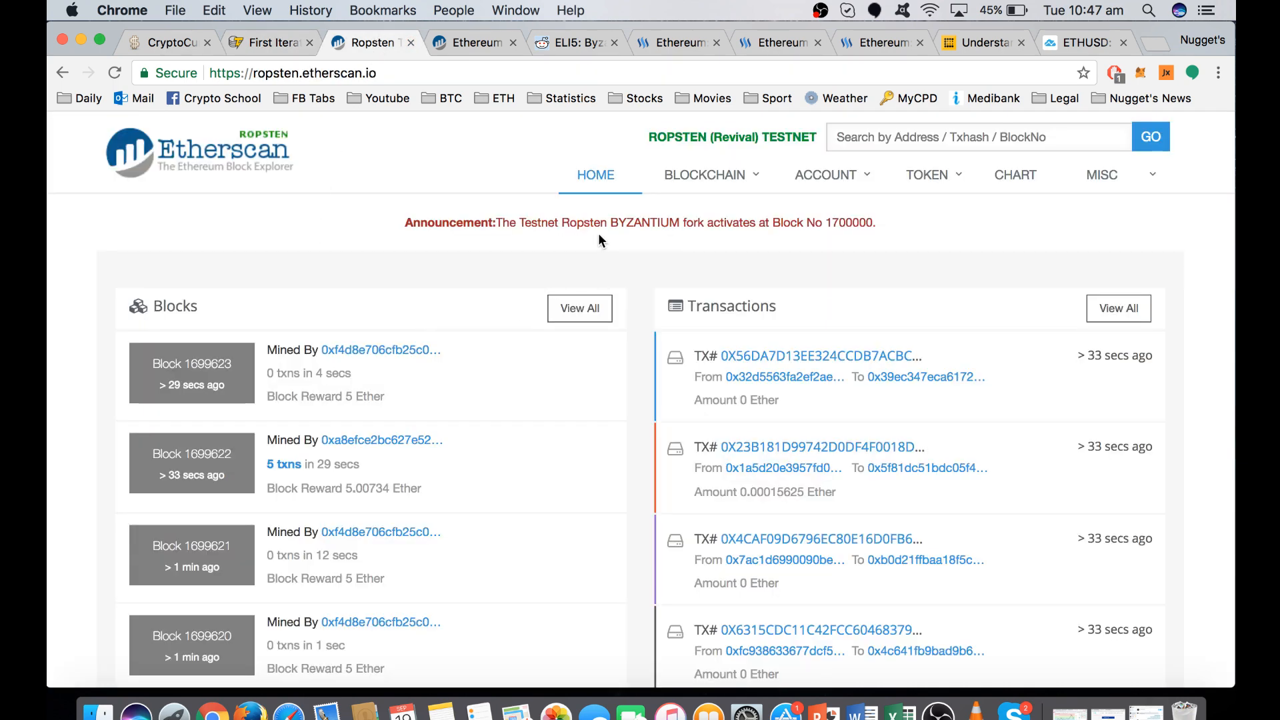
pyautogui.moveTo(670, 242)
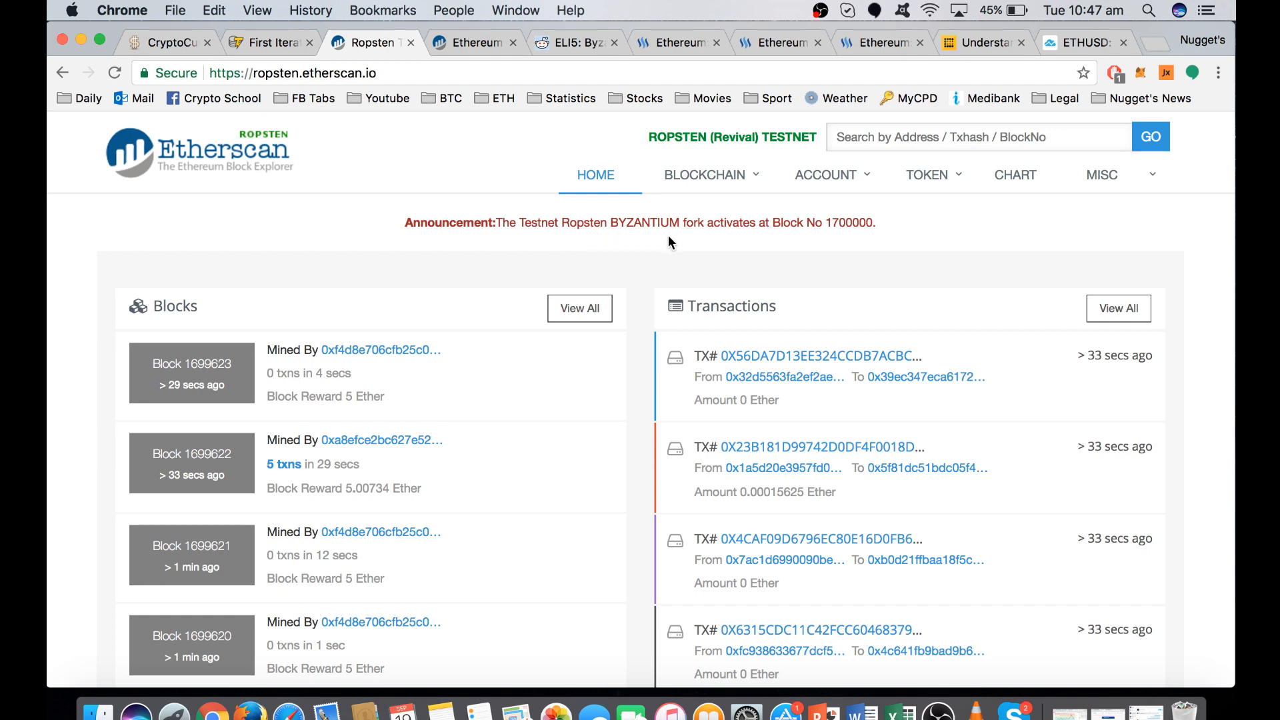
pyautogui.moveTo(703, 246)
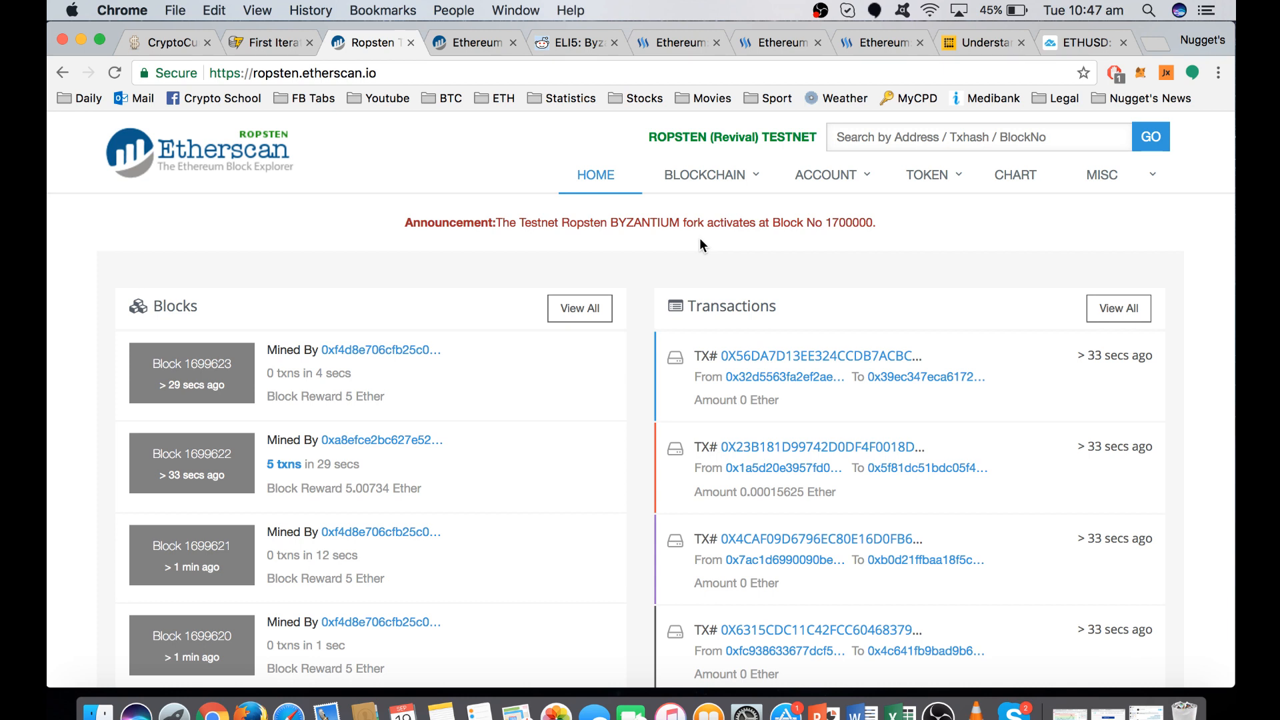
pyautogui.moveTo(864, 237)
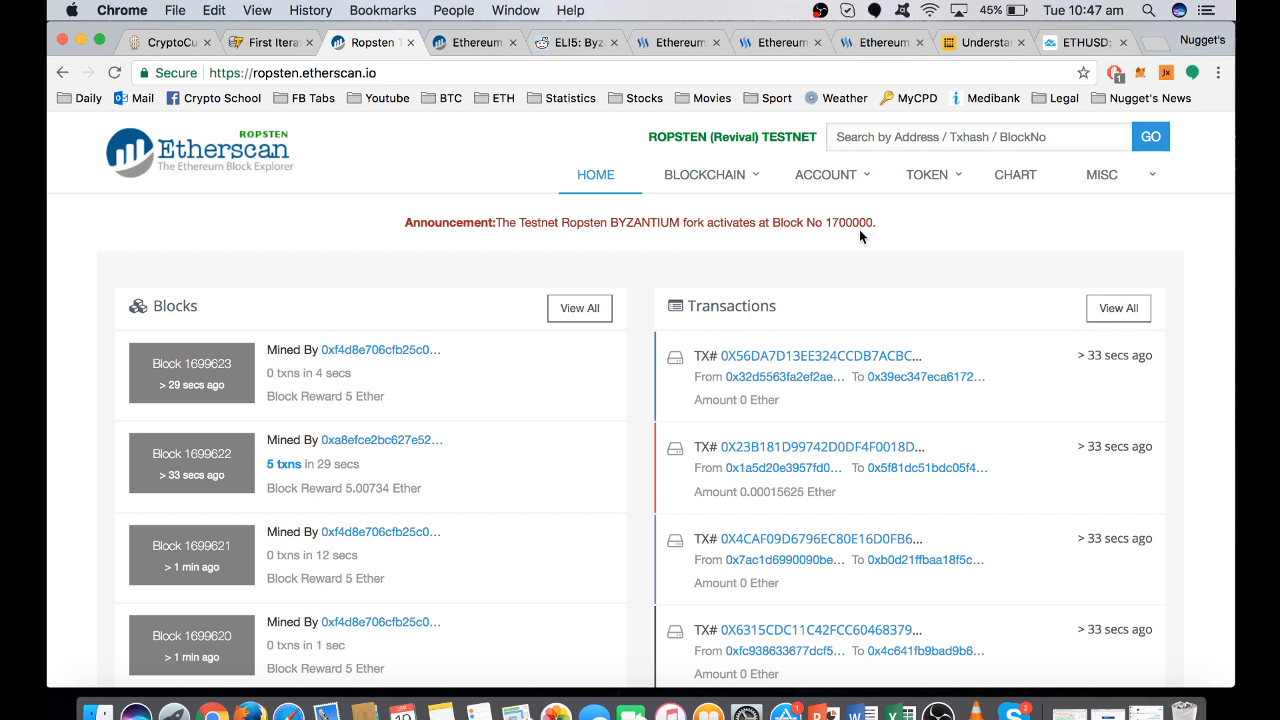
pyautogui.moveTo(284, 312)
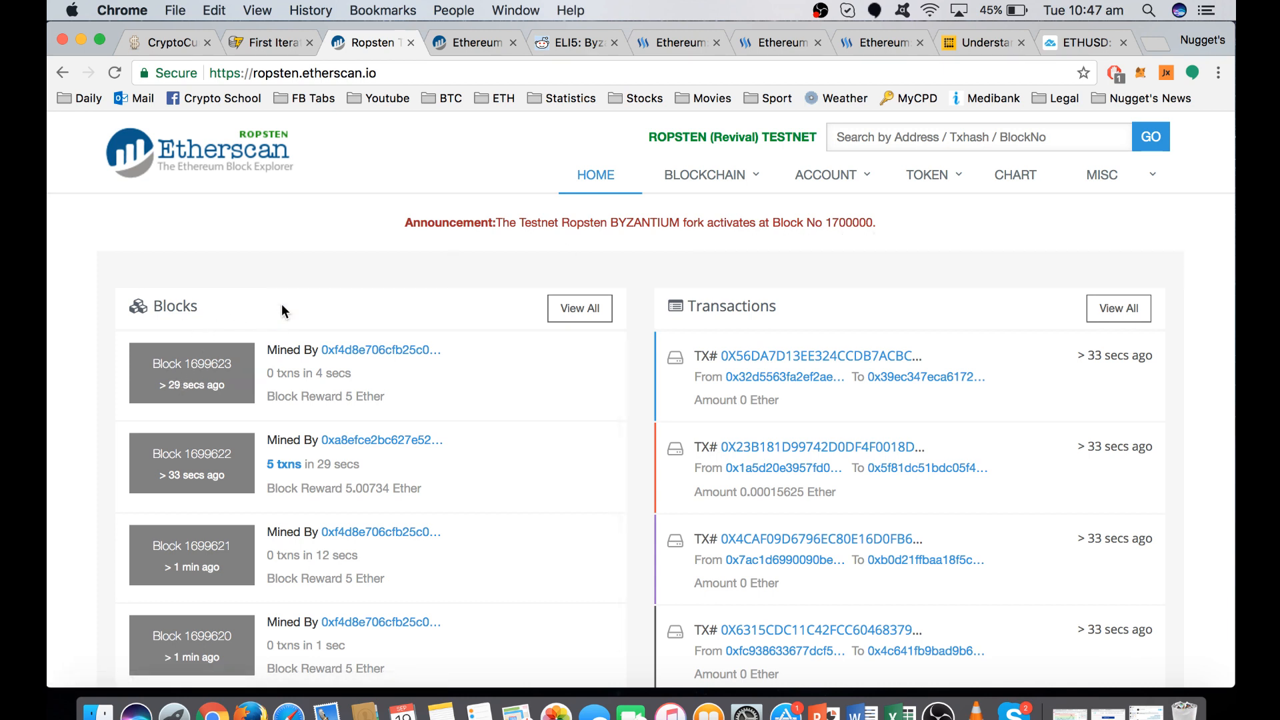
pyautogui.moveTo(924, 264)
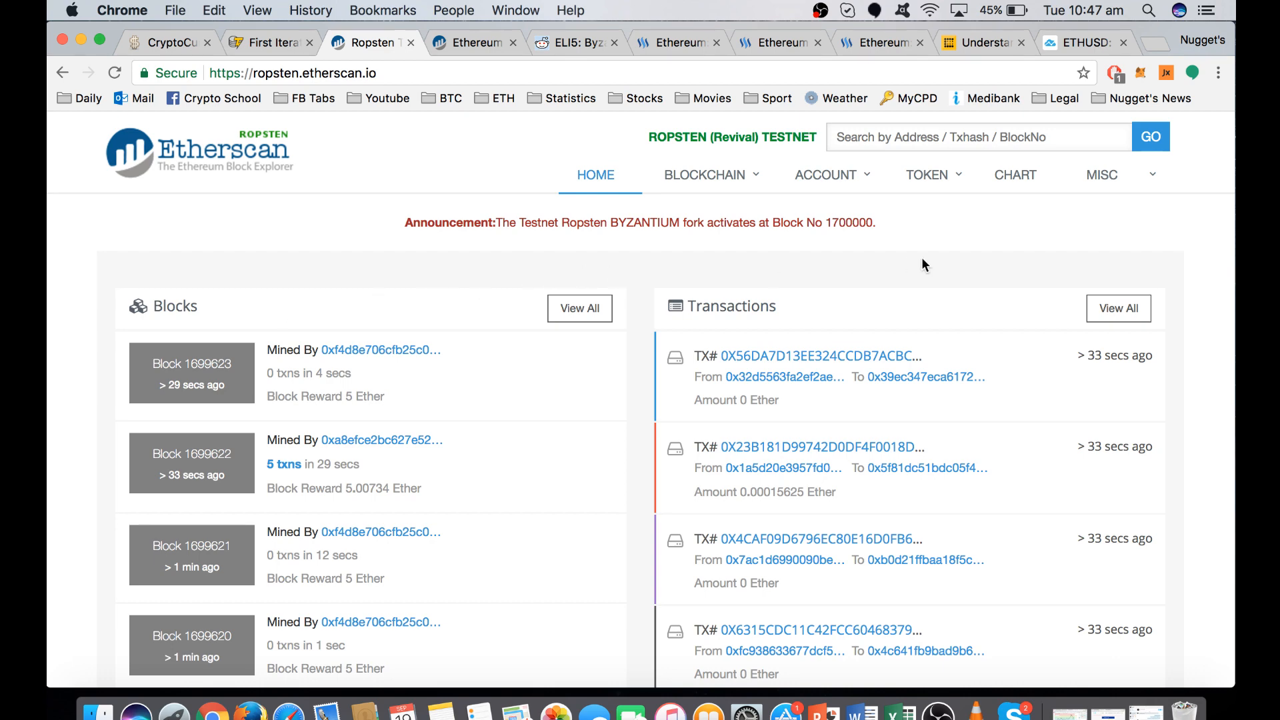
pyautogui.click(1139, 72)
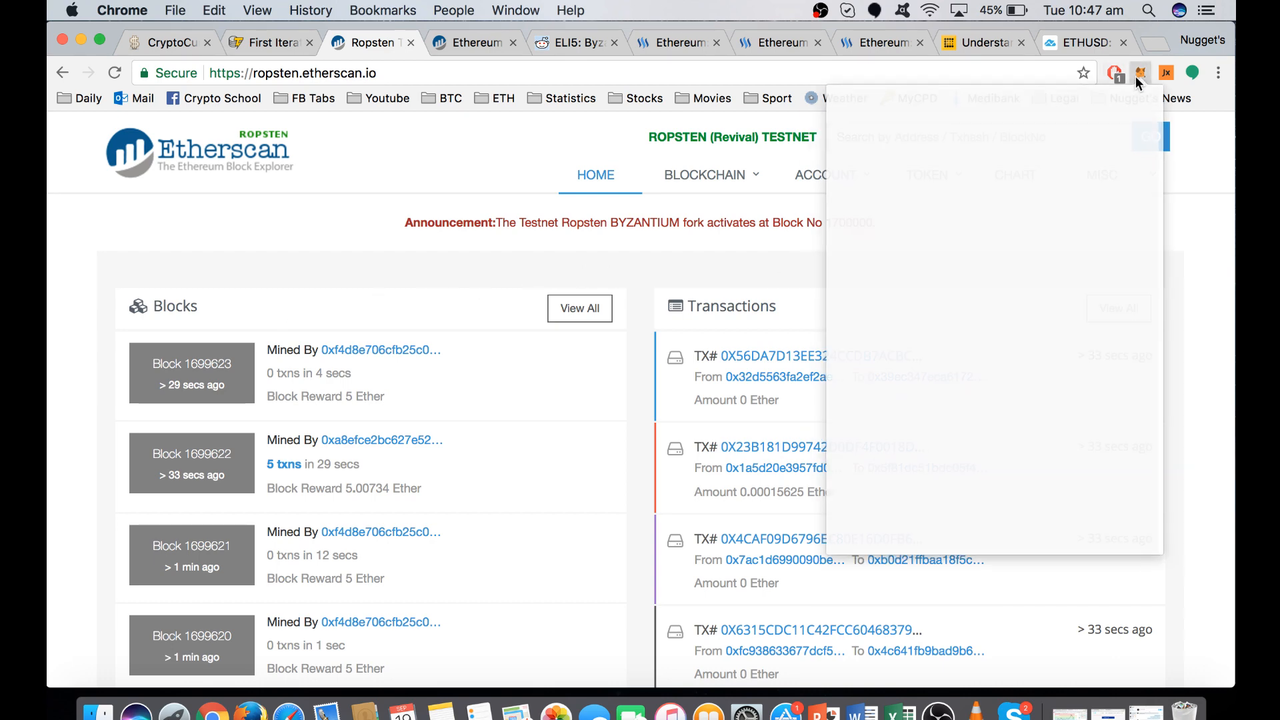
pyautogui.click(915, 105)
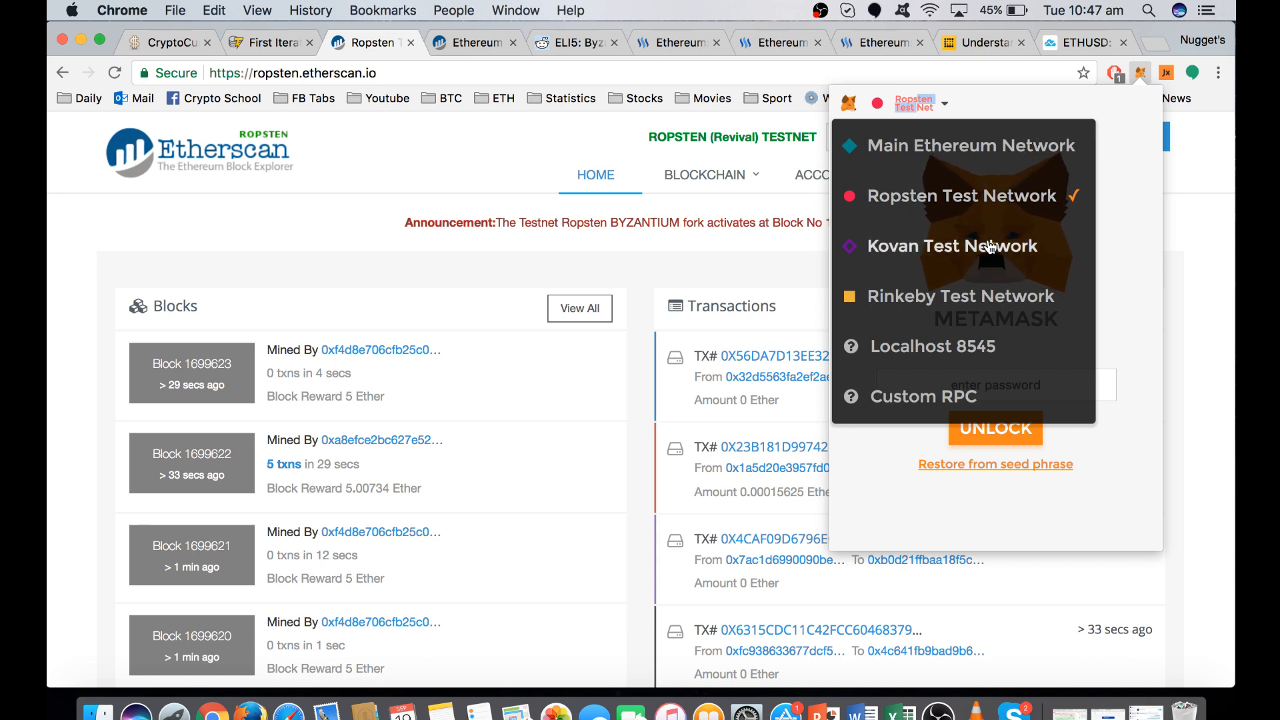
pyautogui.moveTo(934, 168)
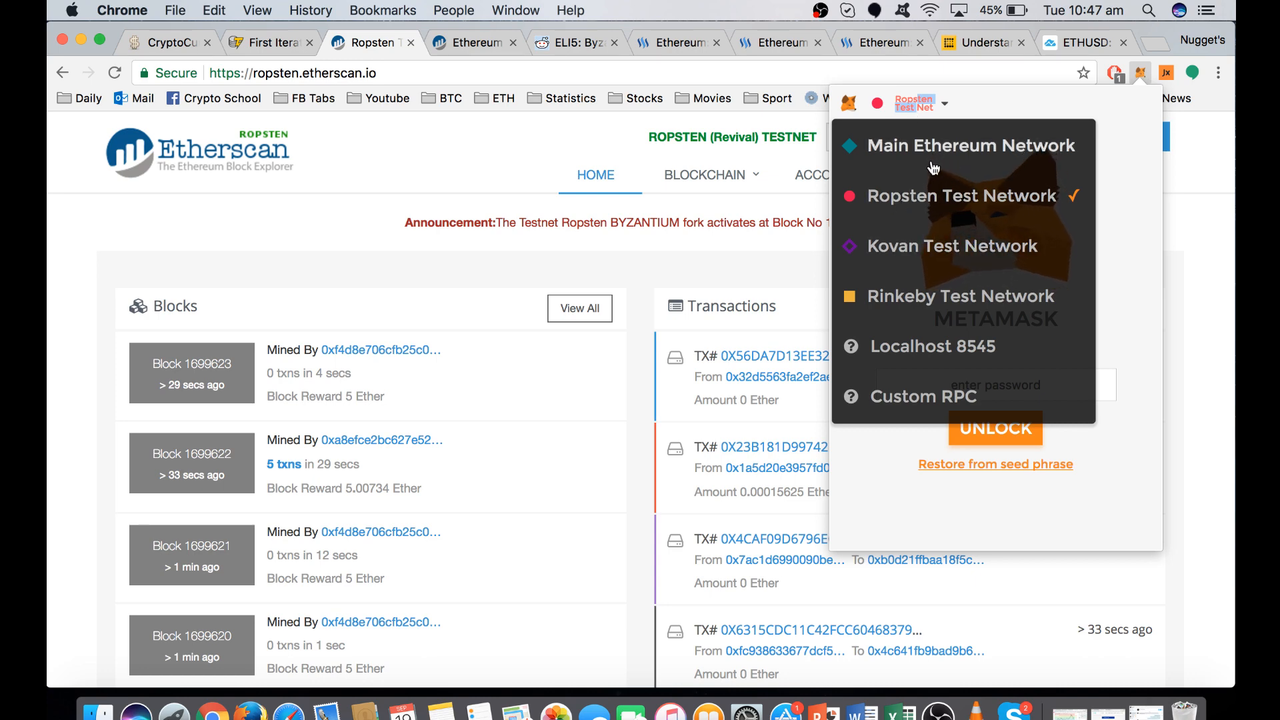
pyautogui.moveTo(1024, 166)
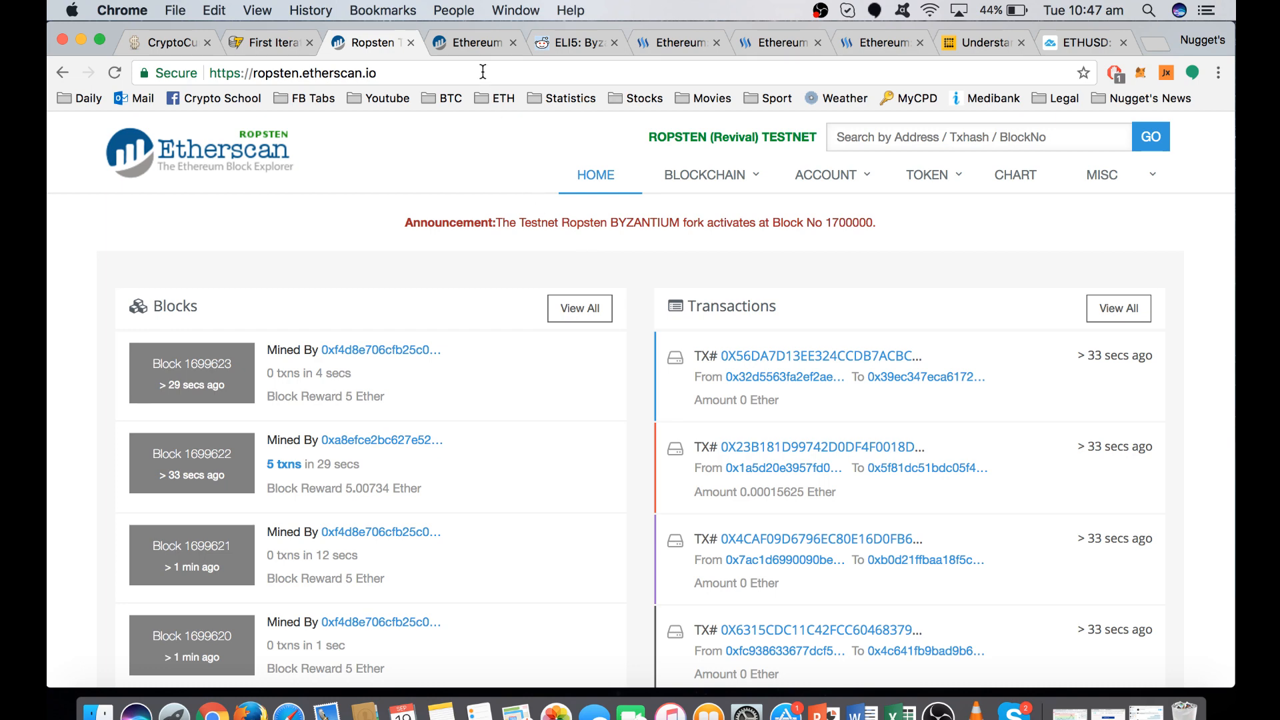
pyautogui.click(475, 41)
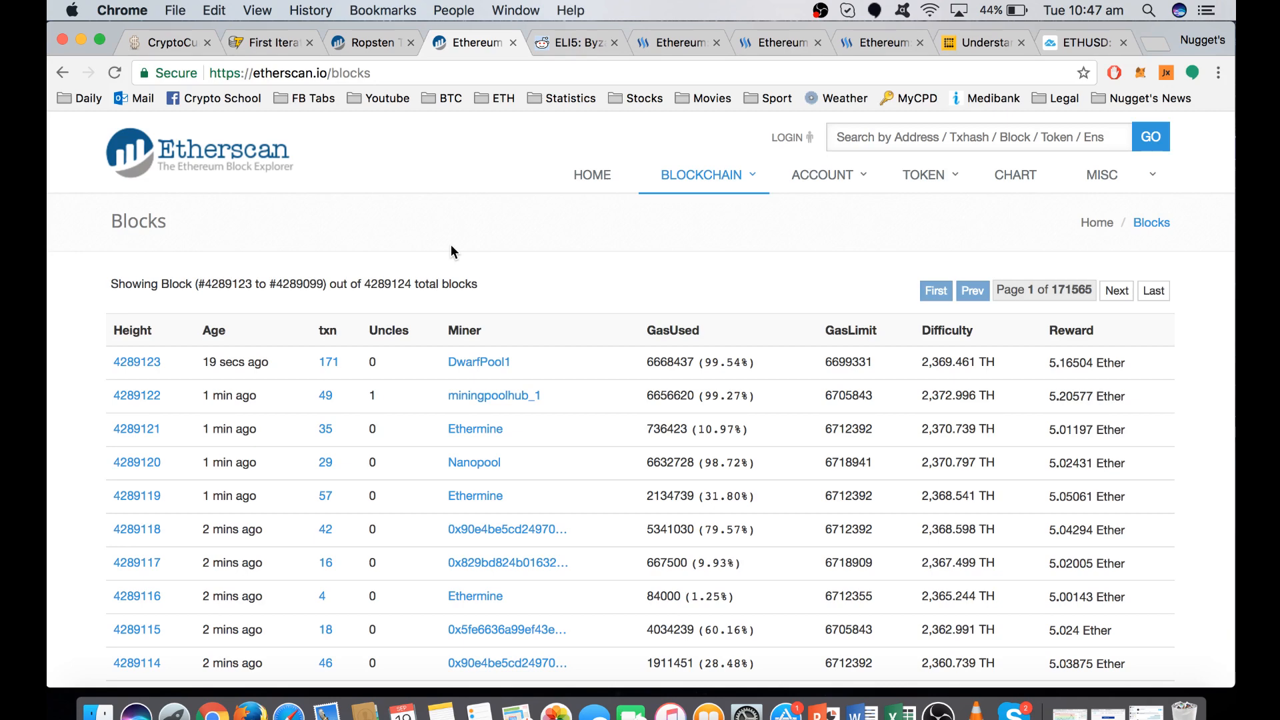
pyautogui.moveTo(364, 246)
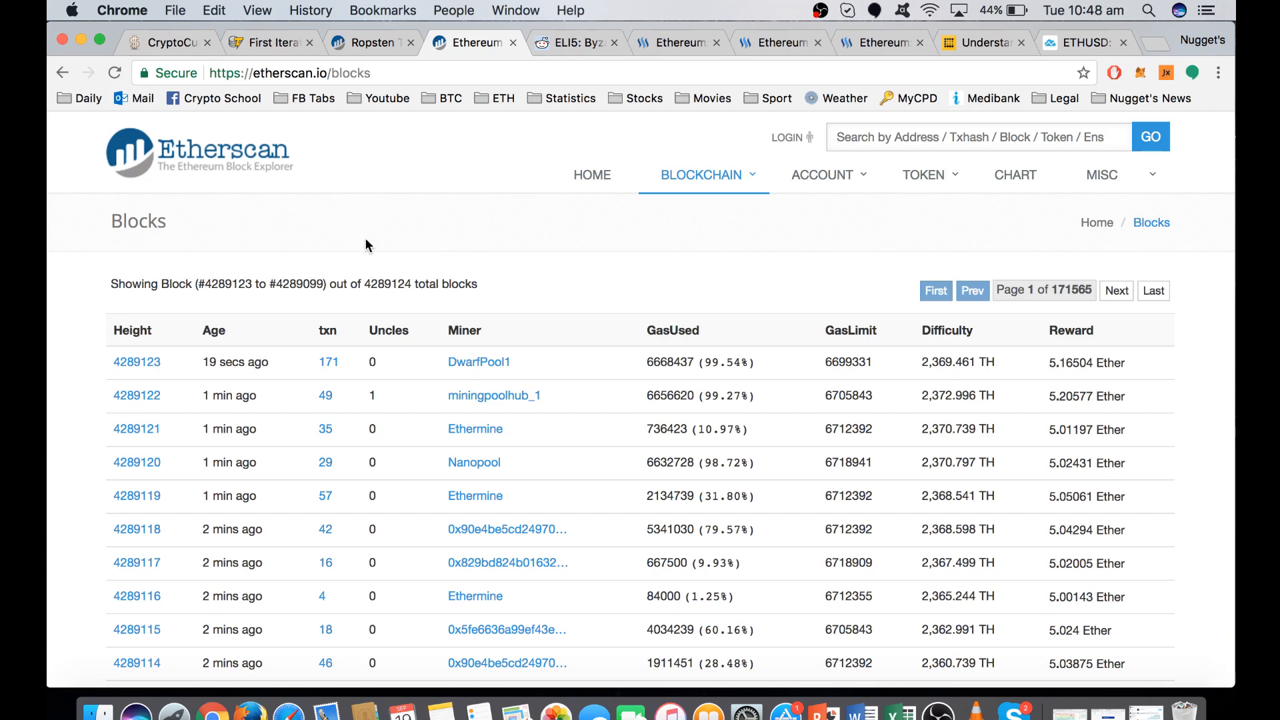
pyautogui.moveTo(51, 344)
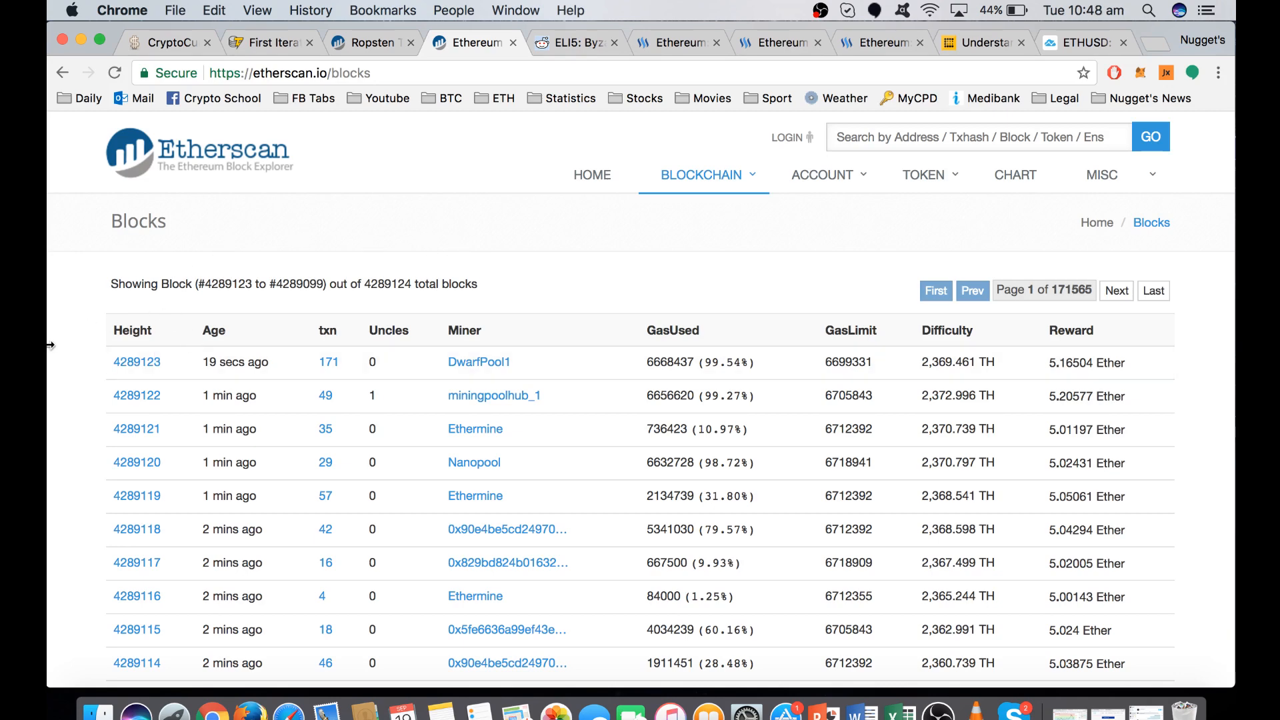
pyautogui.moveTo(485, 203)
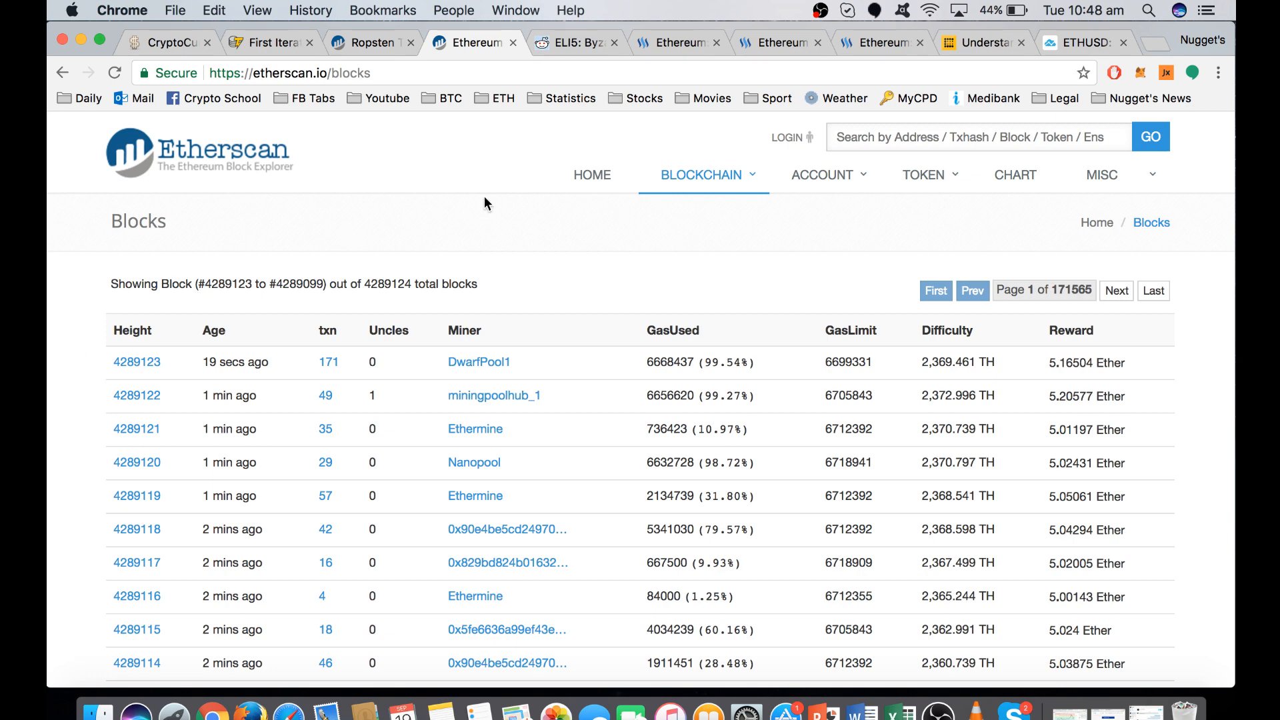
# Skim the 'ELI5: Byzantium Changes' Reddit thread to its comments, then switch to Steemit's Metropolis post.
pyautogui.click(571, 43)
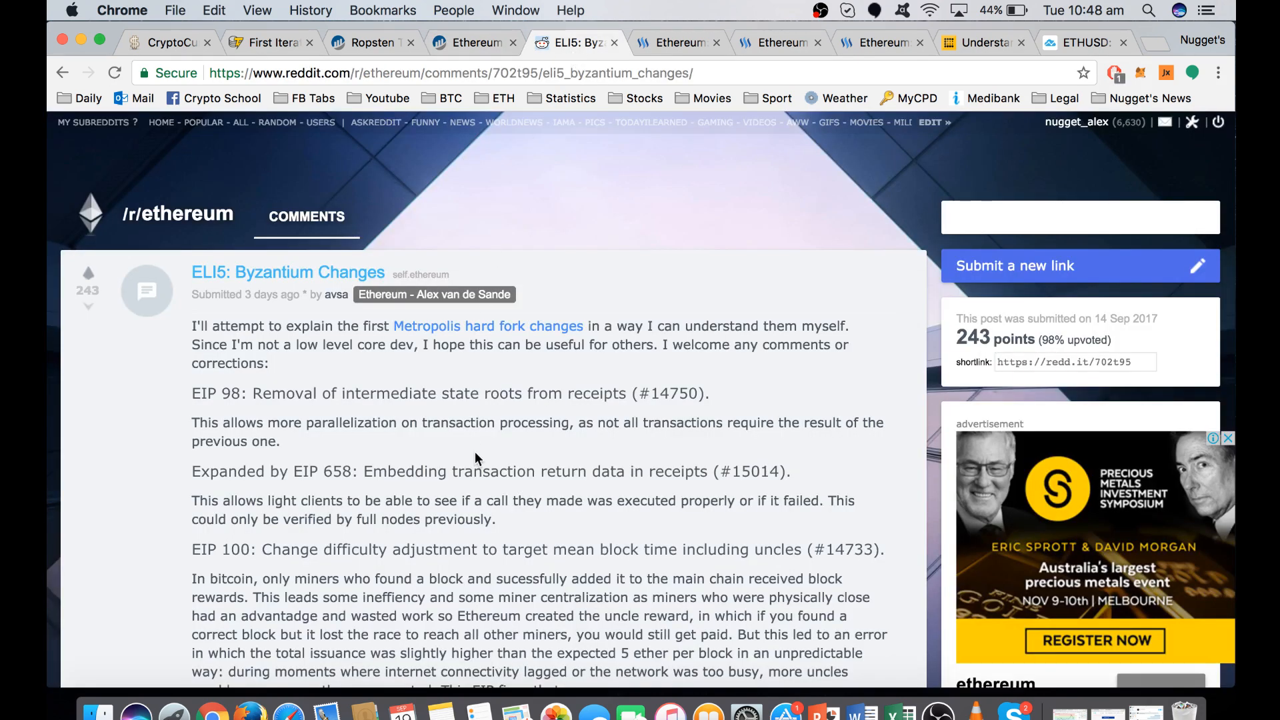
pyautogui.scroll(-3)
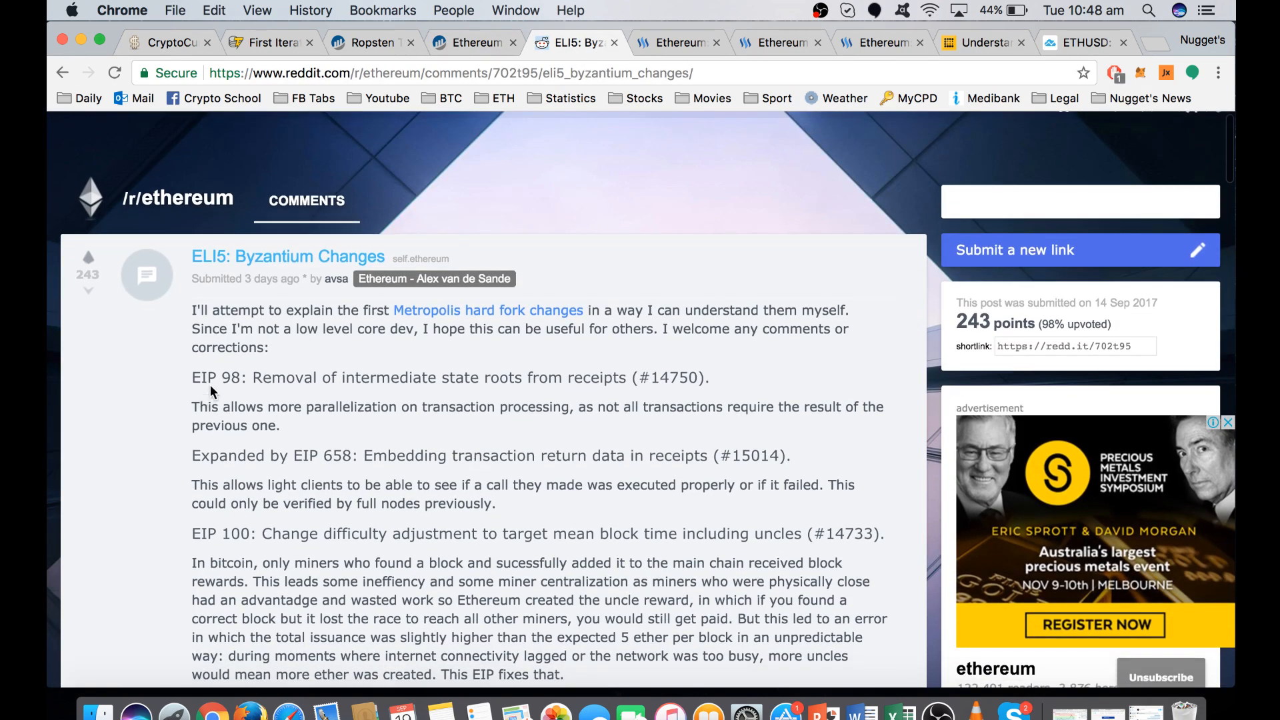
pyautogui.moveTo(723, 404)
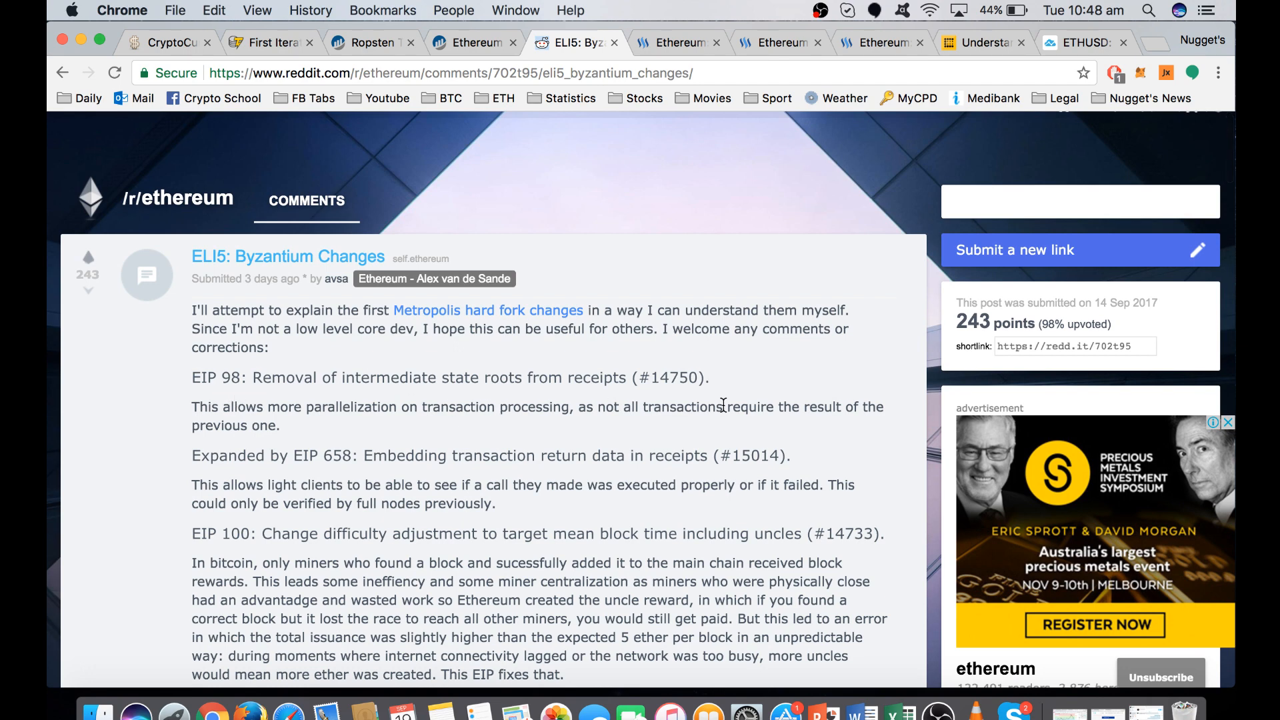
pyautogui.moveTo(393, 325)
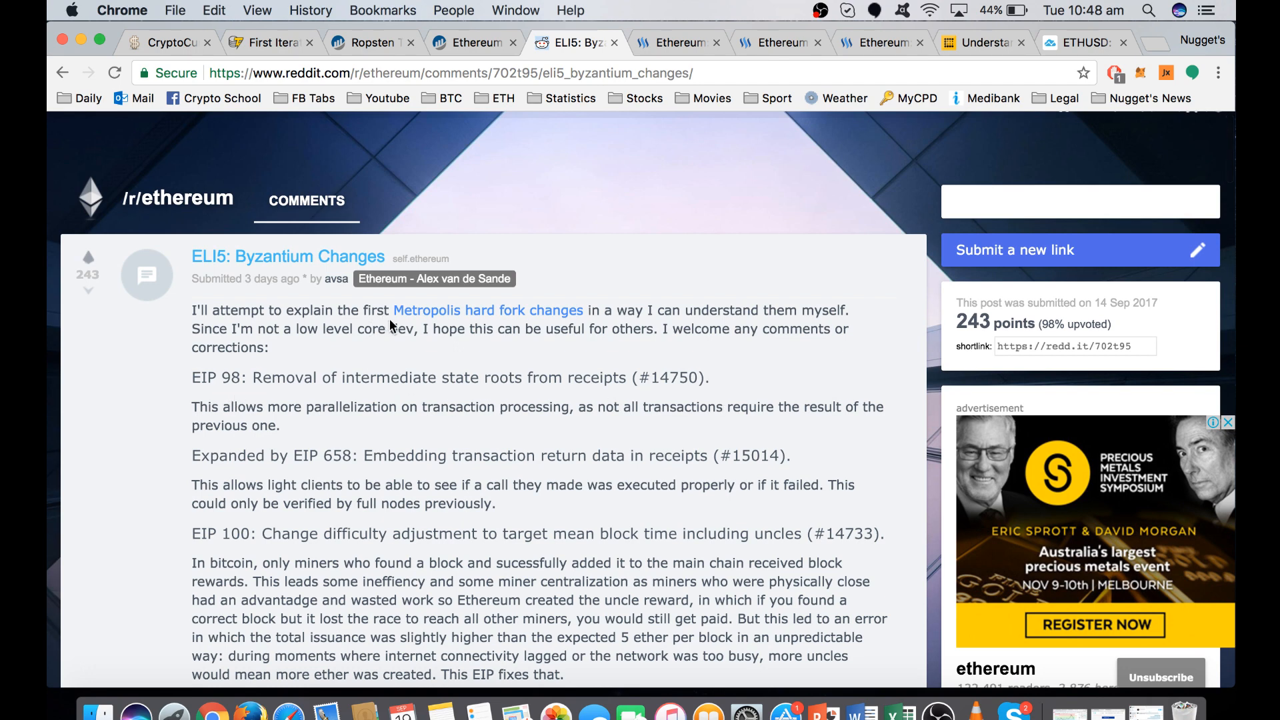
pyautogui.scroll(-3)
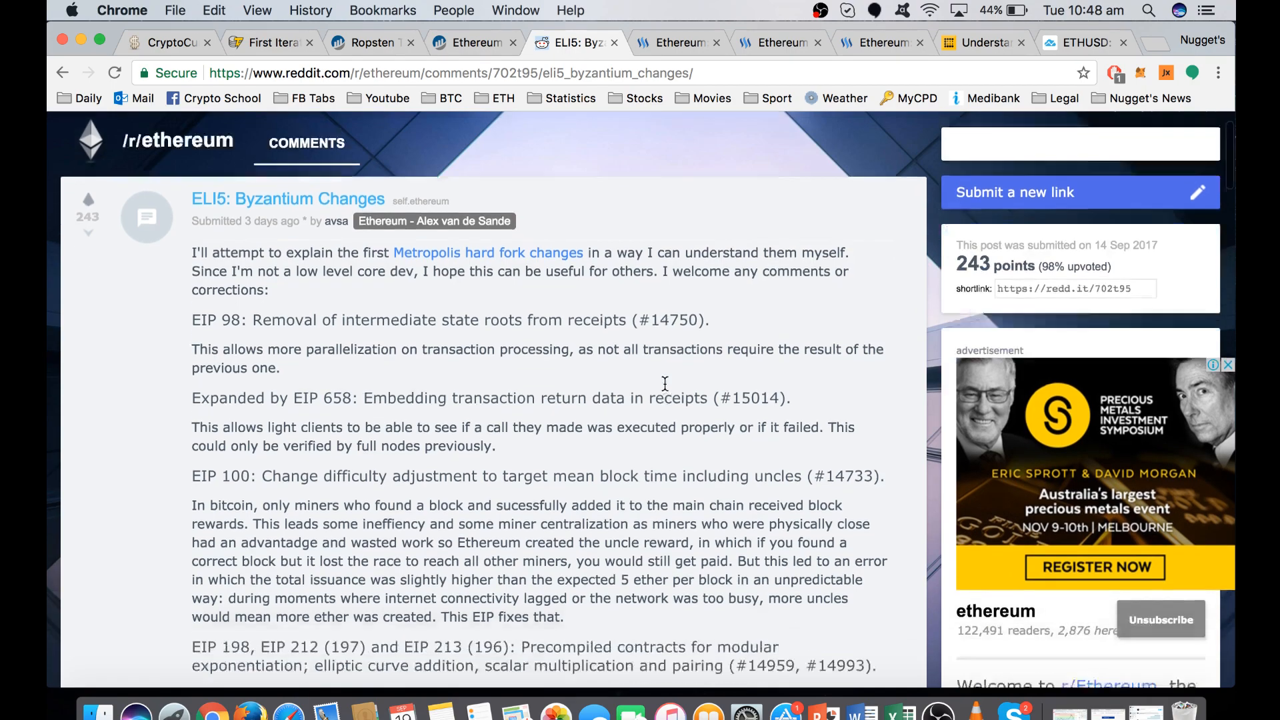
pyautogui.scroll(-3)
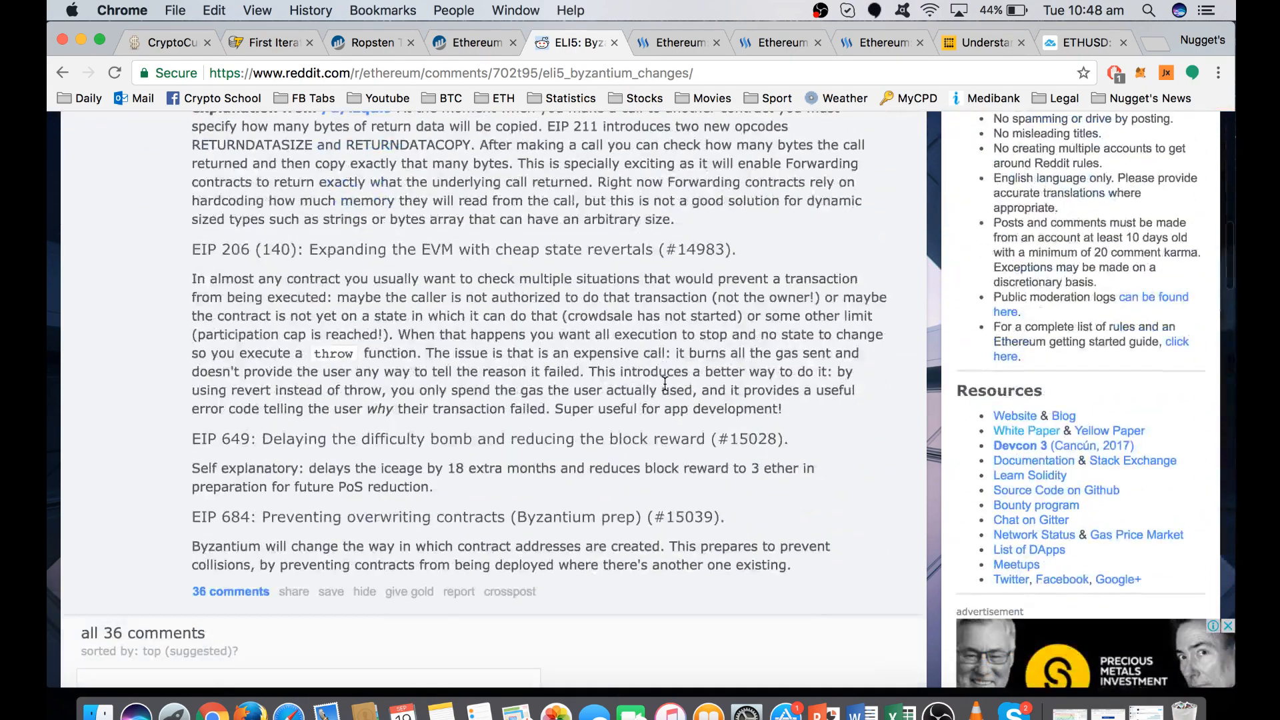
pyautogui.scroll(3)
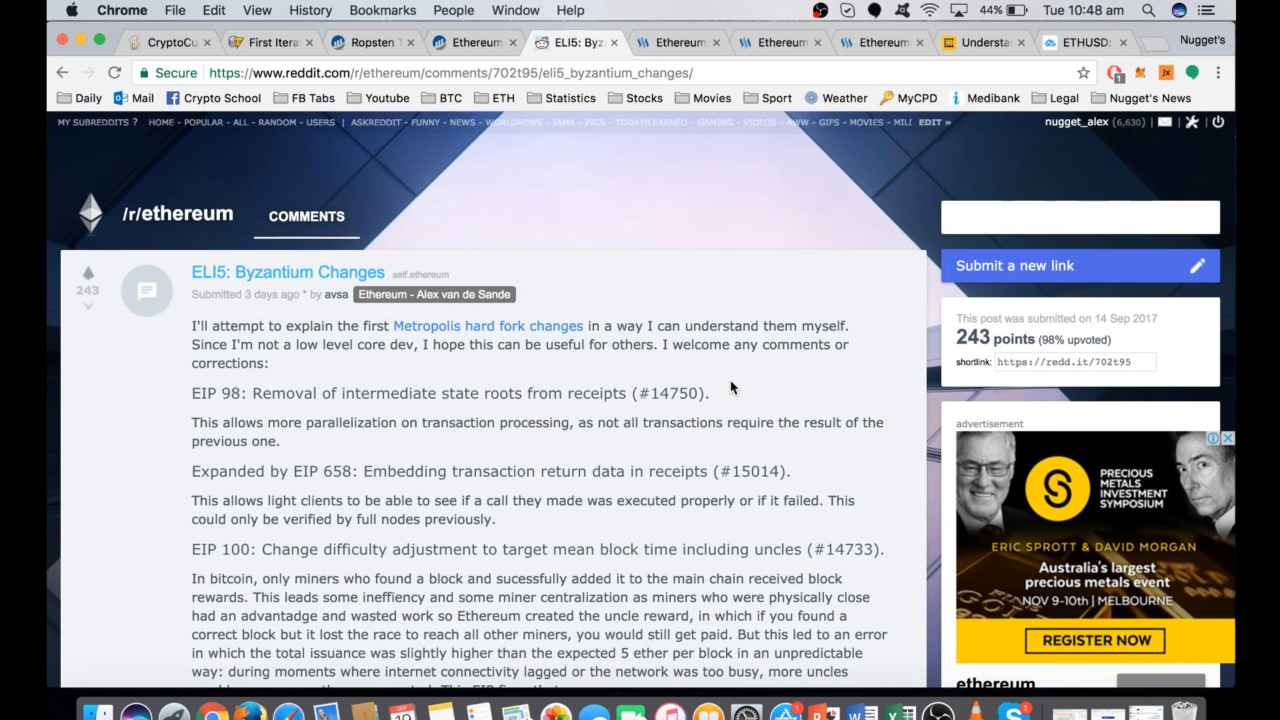
pyautogui.moveTo(824, 415)
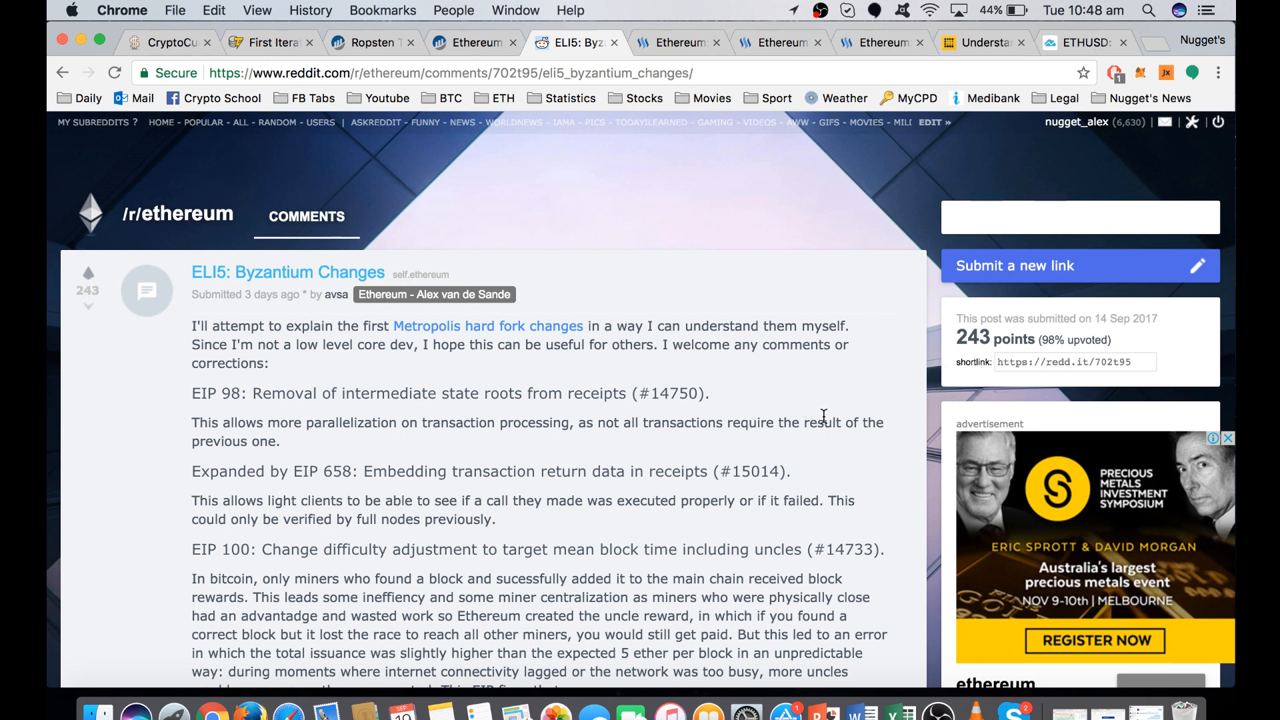
pyautogui.moveTo(674, 43)
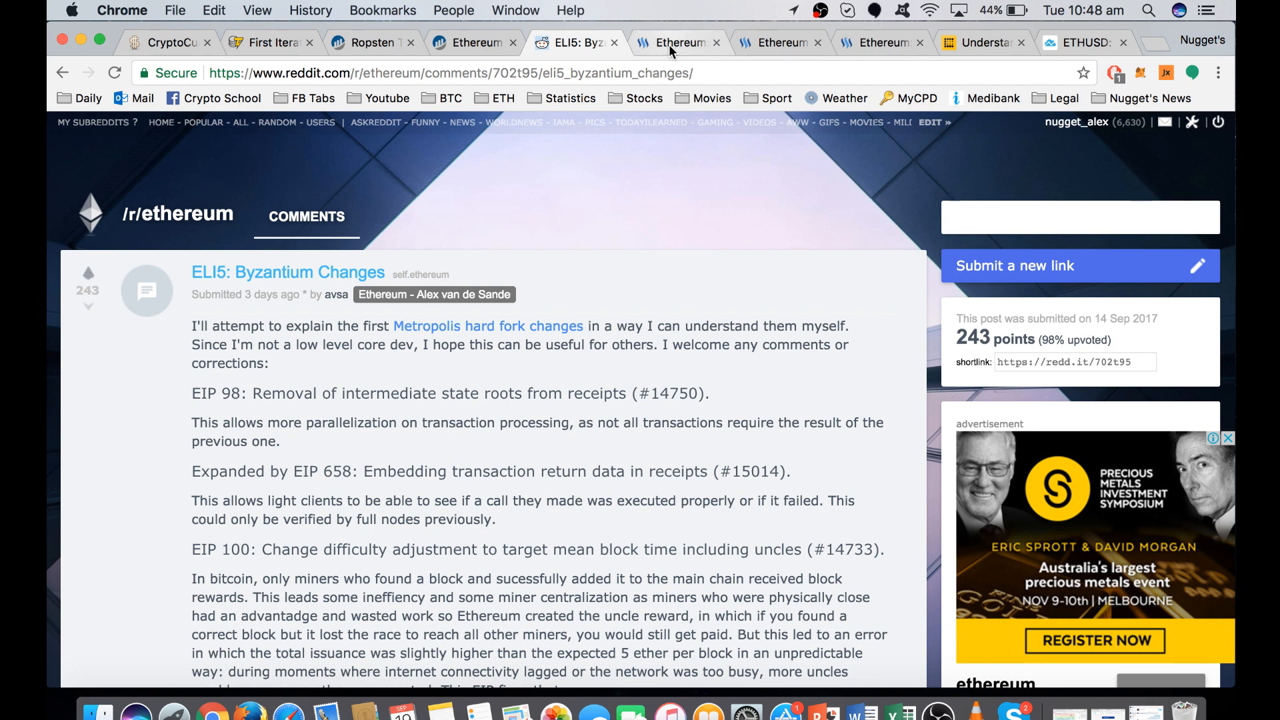
pyautogui.click(676, 41)
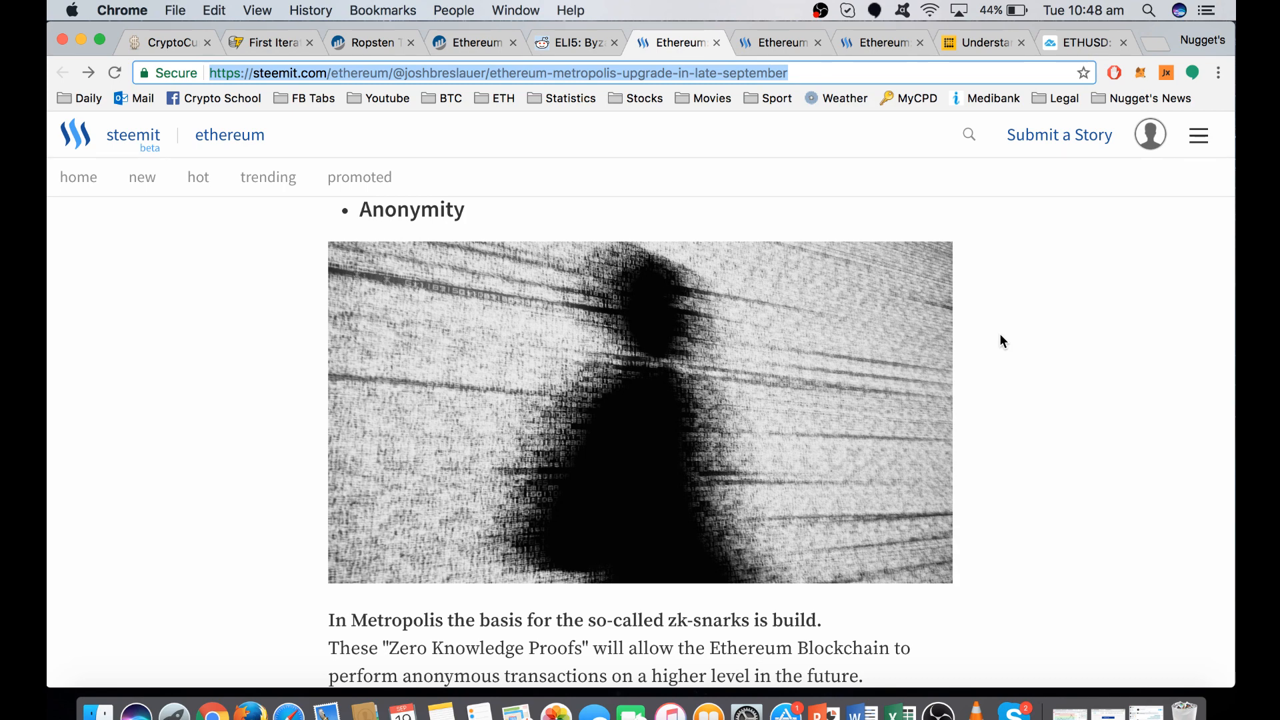
pyautogui.moveTo(349, 327)
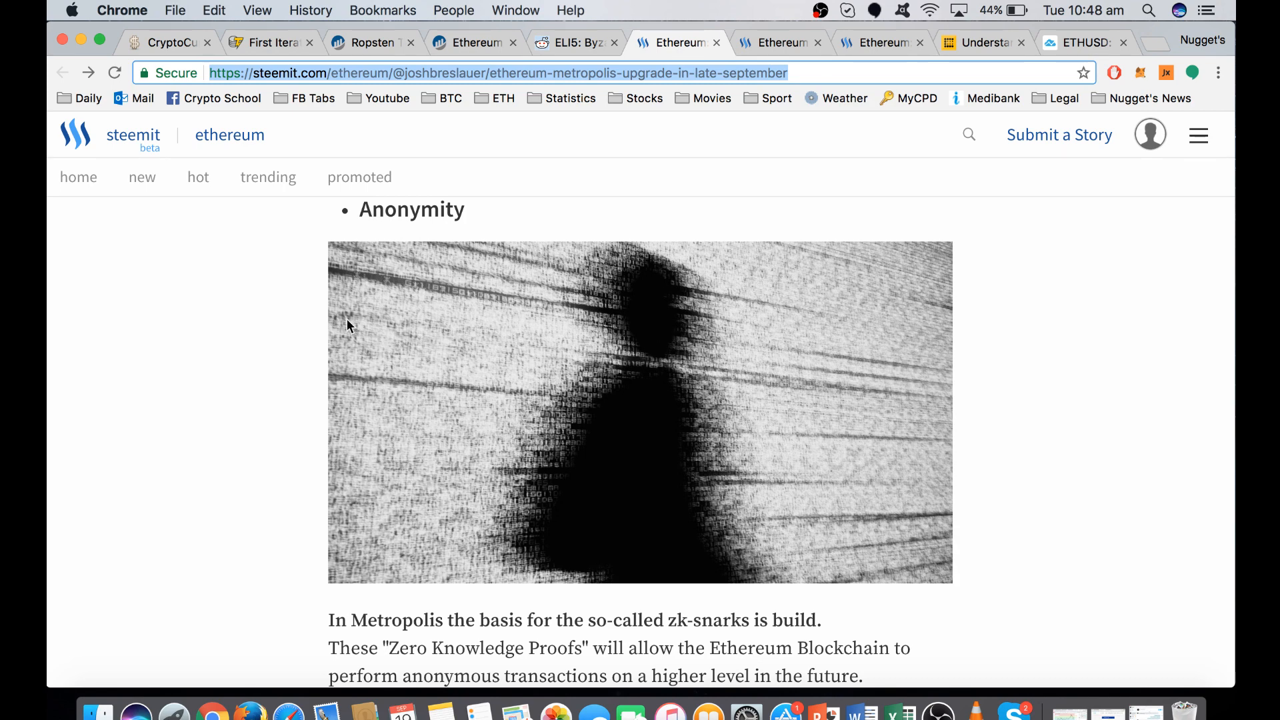
pyautogui.moveTo(258, 319)
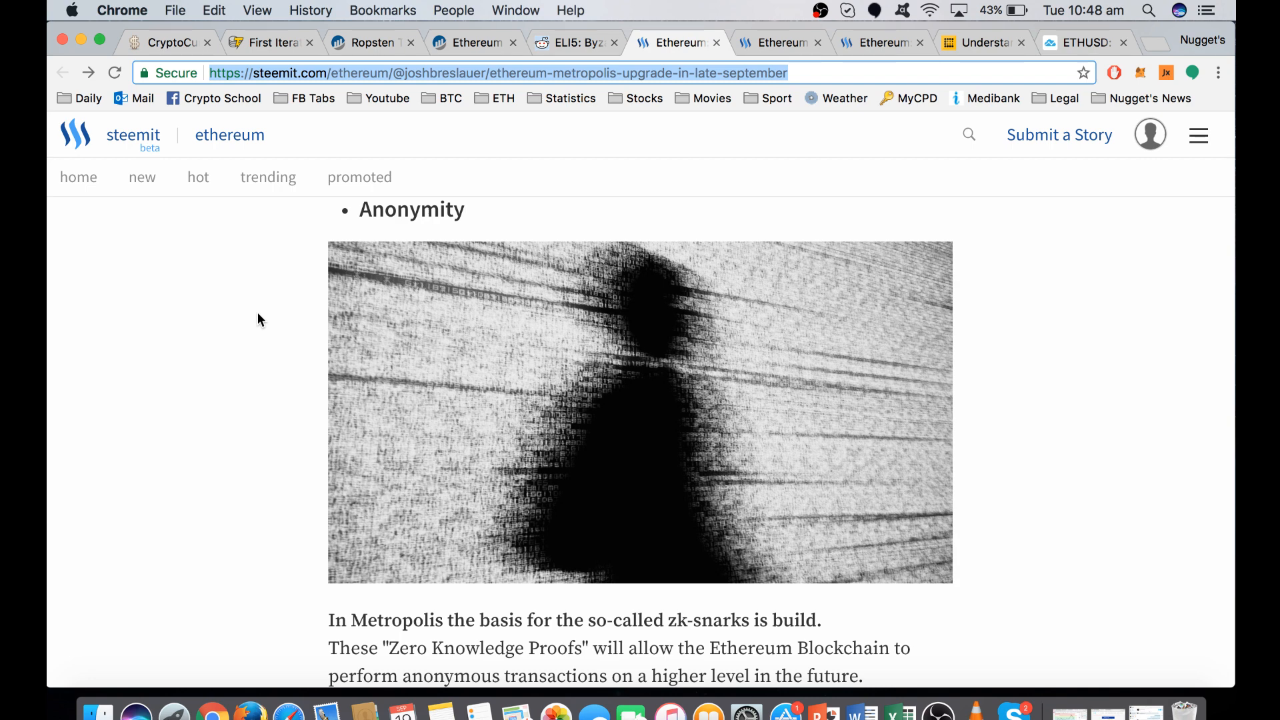
pyautogui.click(473, 41)
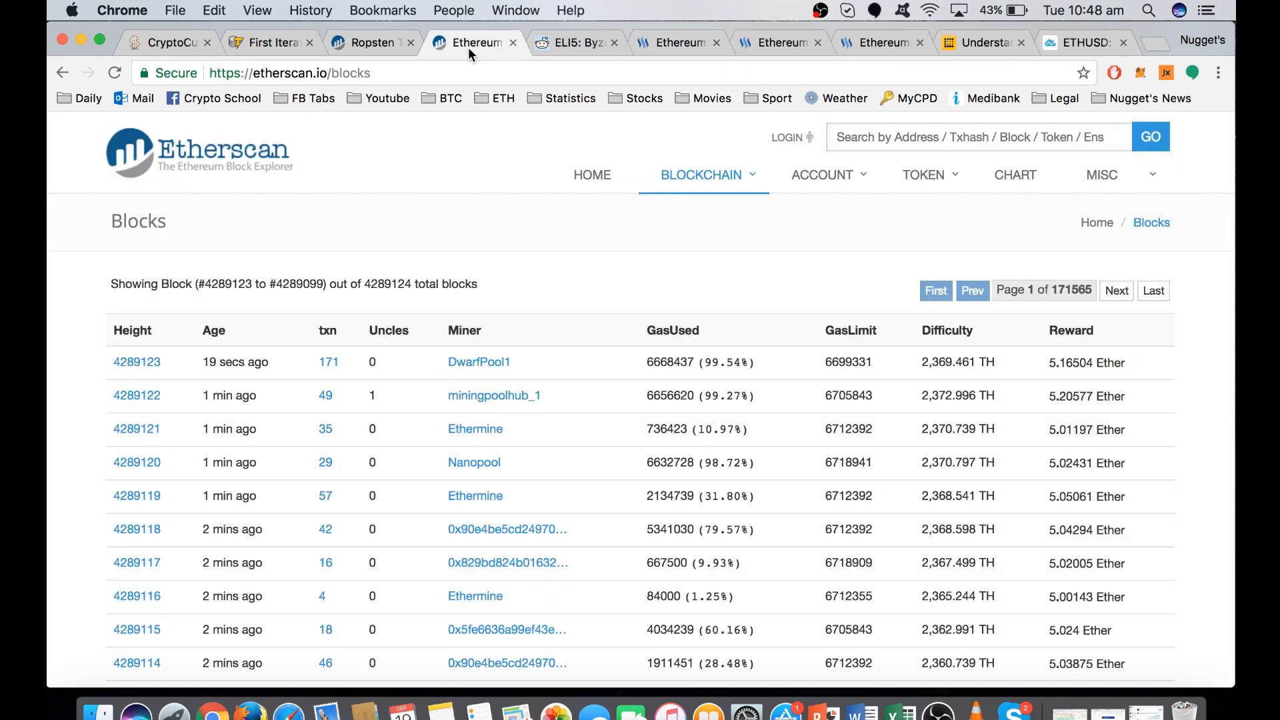
pyautogui.moveTo(80, 291)
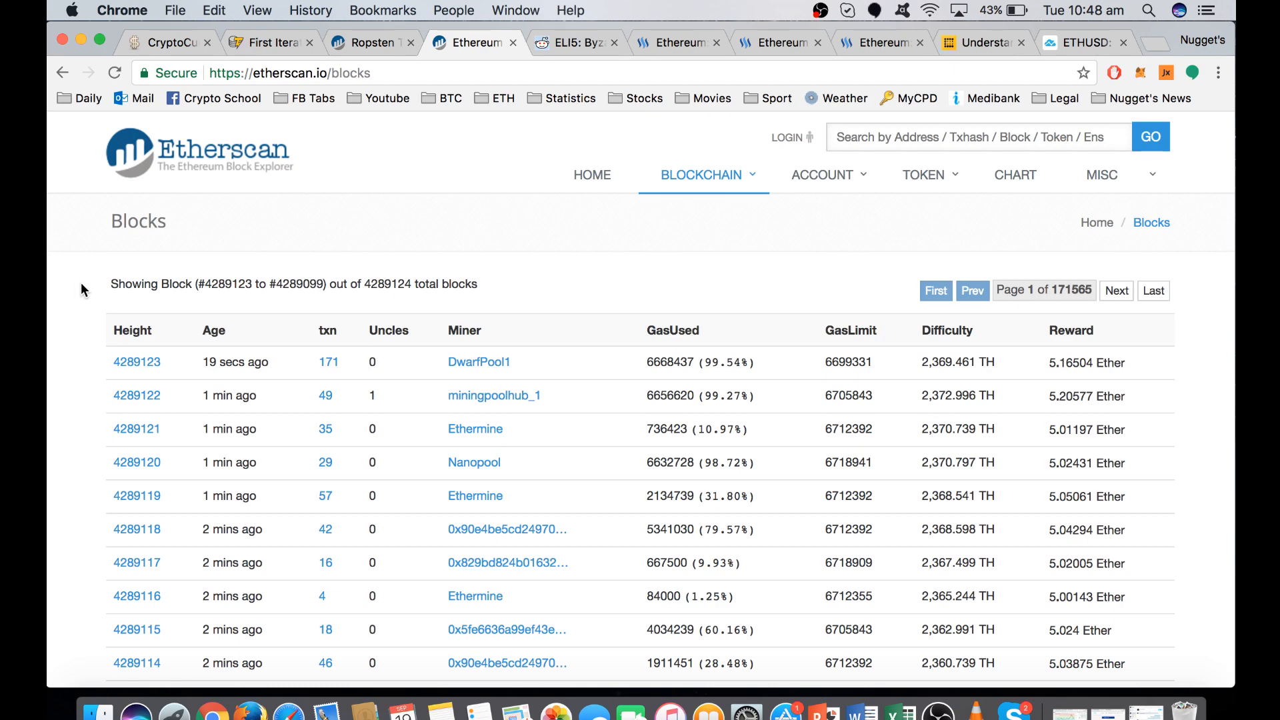
pyautogui.click(676, 41)
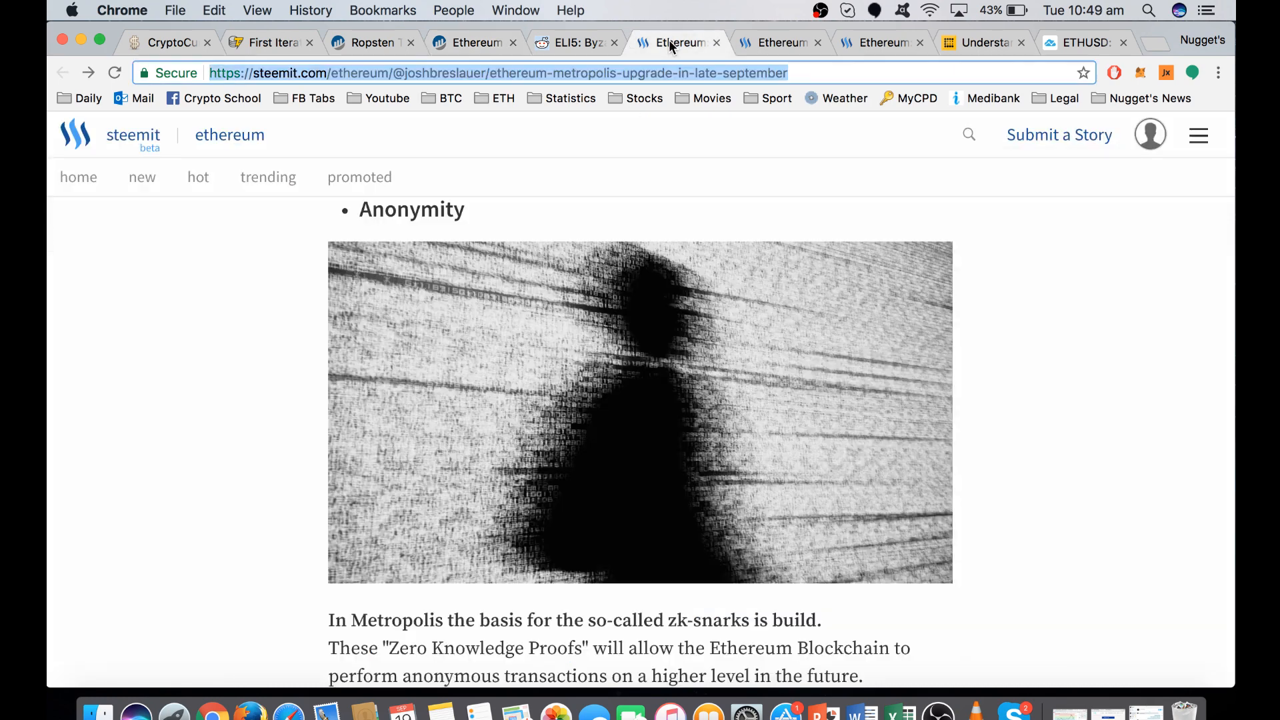
pyautogui.moveTo(1022, 327)
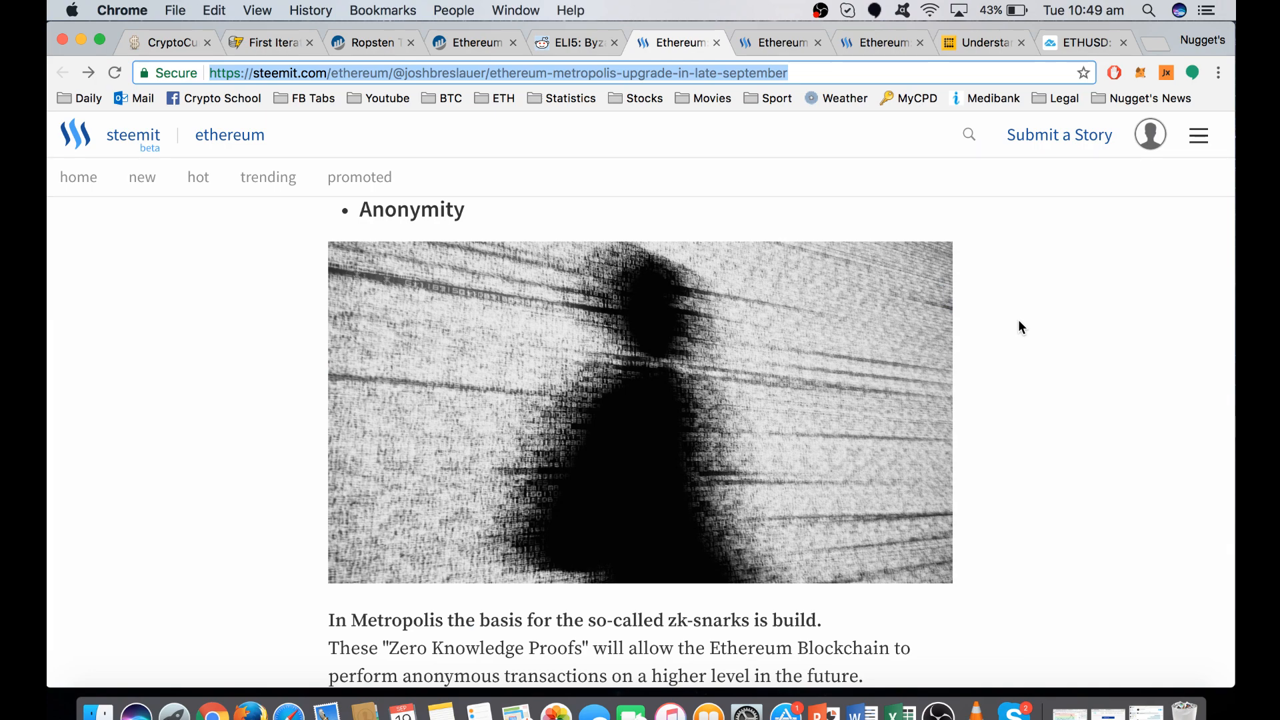
# Switch to the Steemit tab 'Ethereum is entering the Ice Age'.
pyautogui.click(776, 43)
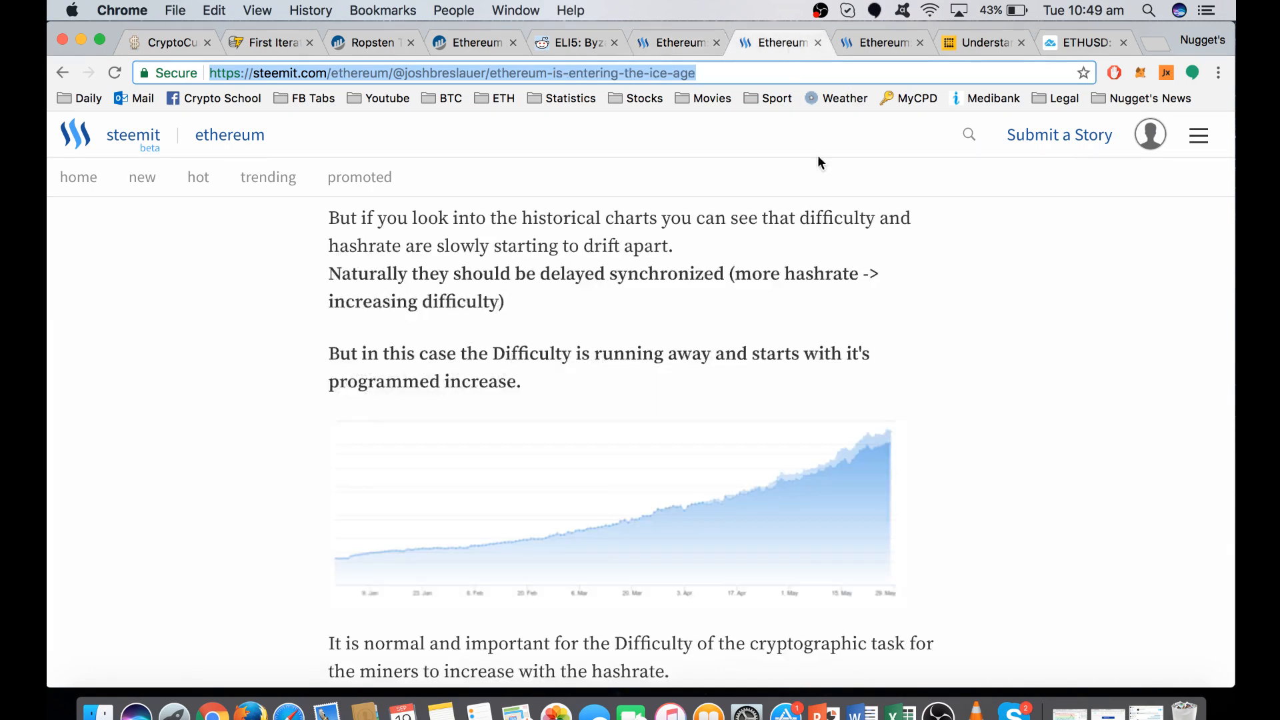
pyautogui.moveTo(949, 358)
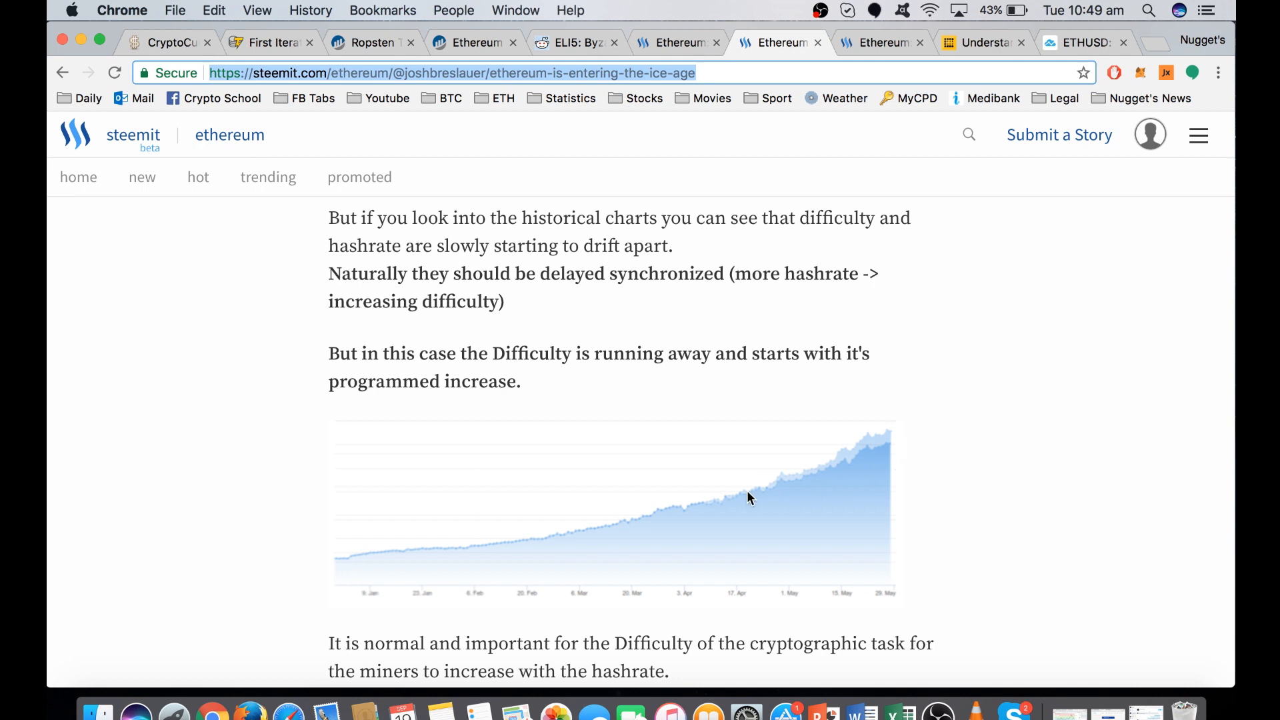
pyautogui.moveTo(726, 508)
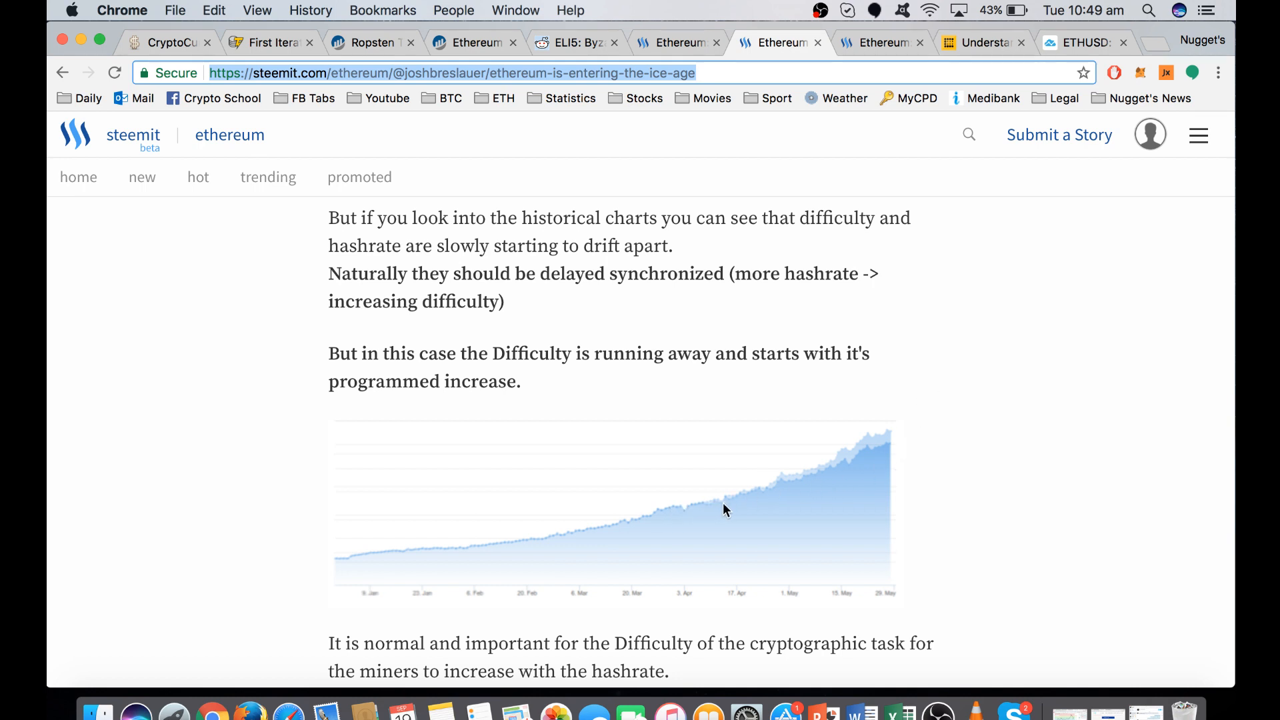
pyautogui.moveTo(793, 491)
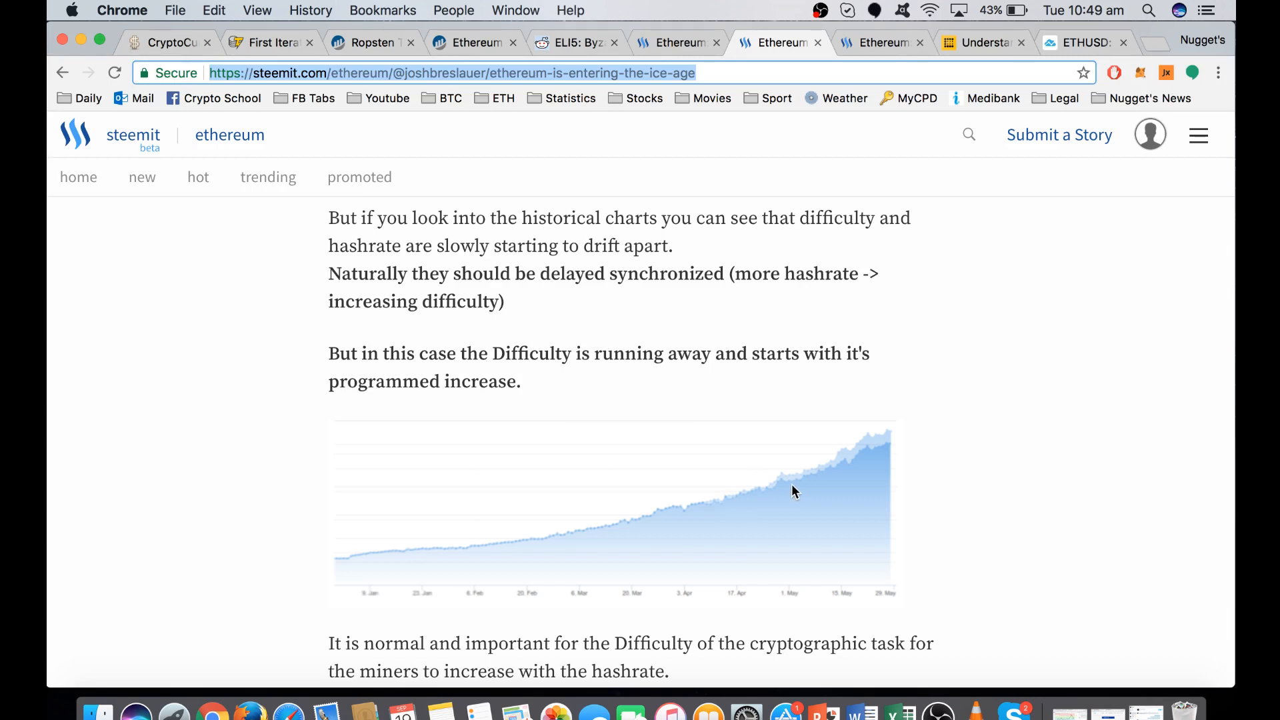
pyautogui.moveTo(858, 452)
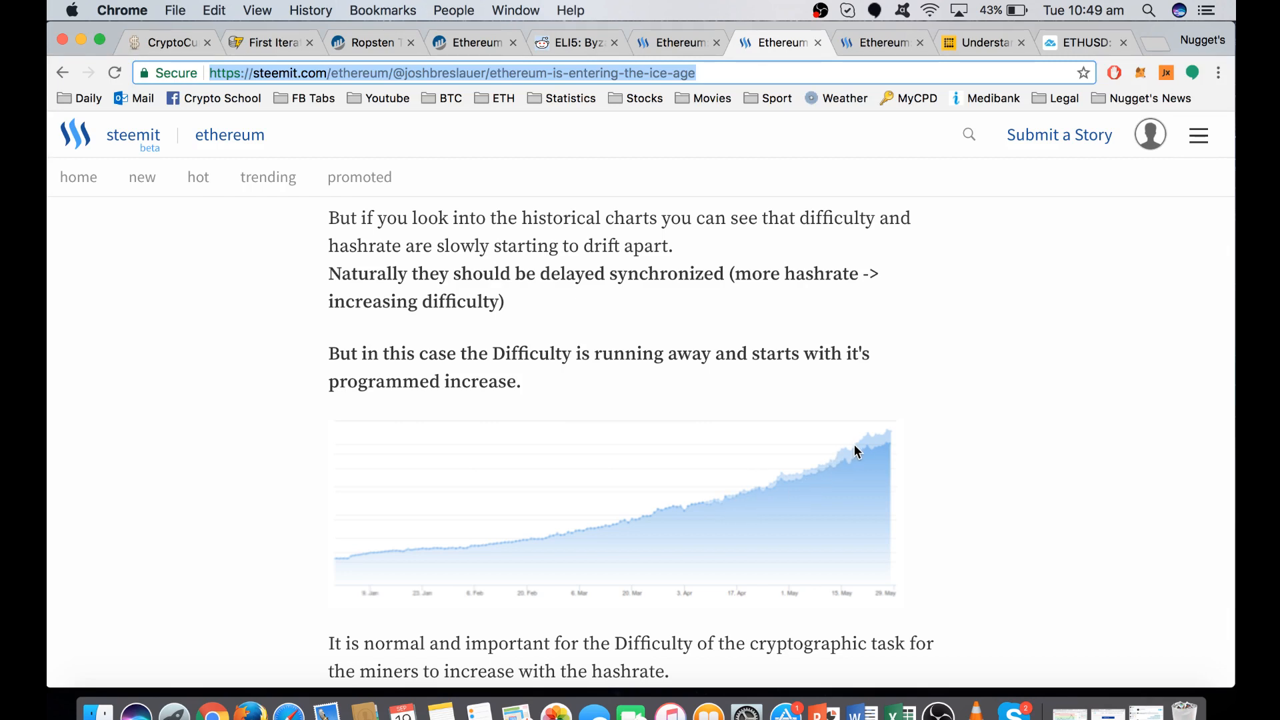
pyautogui.moveTo(877, 441)
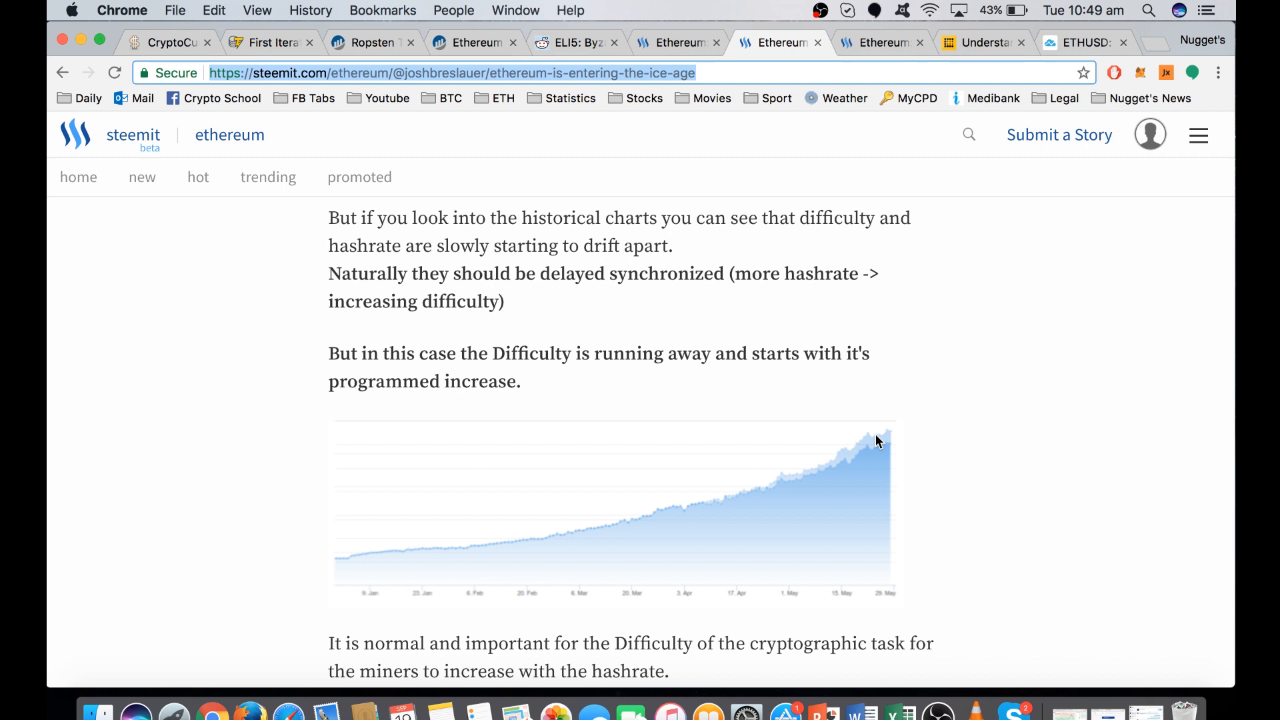
pyautogui.moveTo(874, 458)
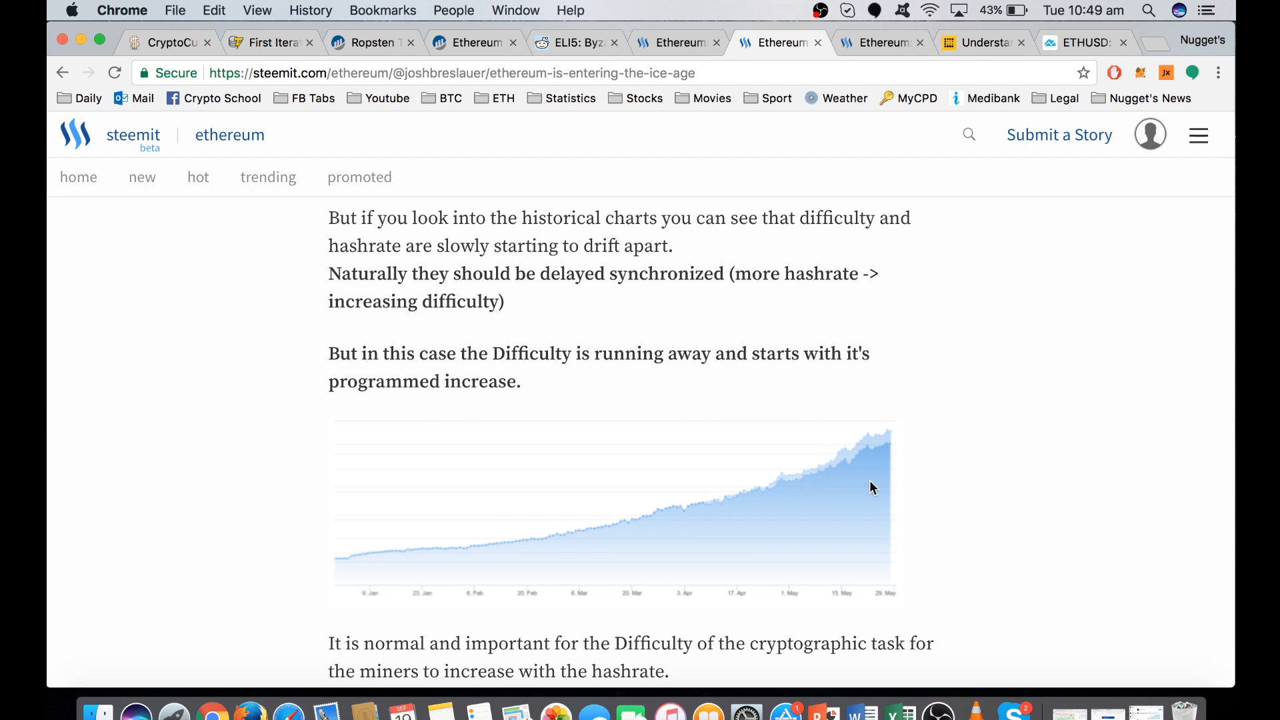
pyautogui.moveTo(873, 441)
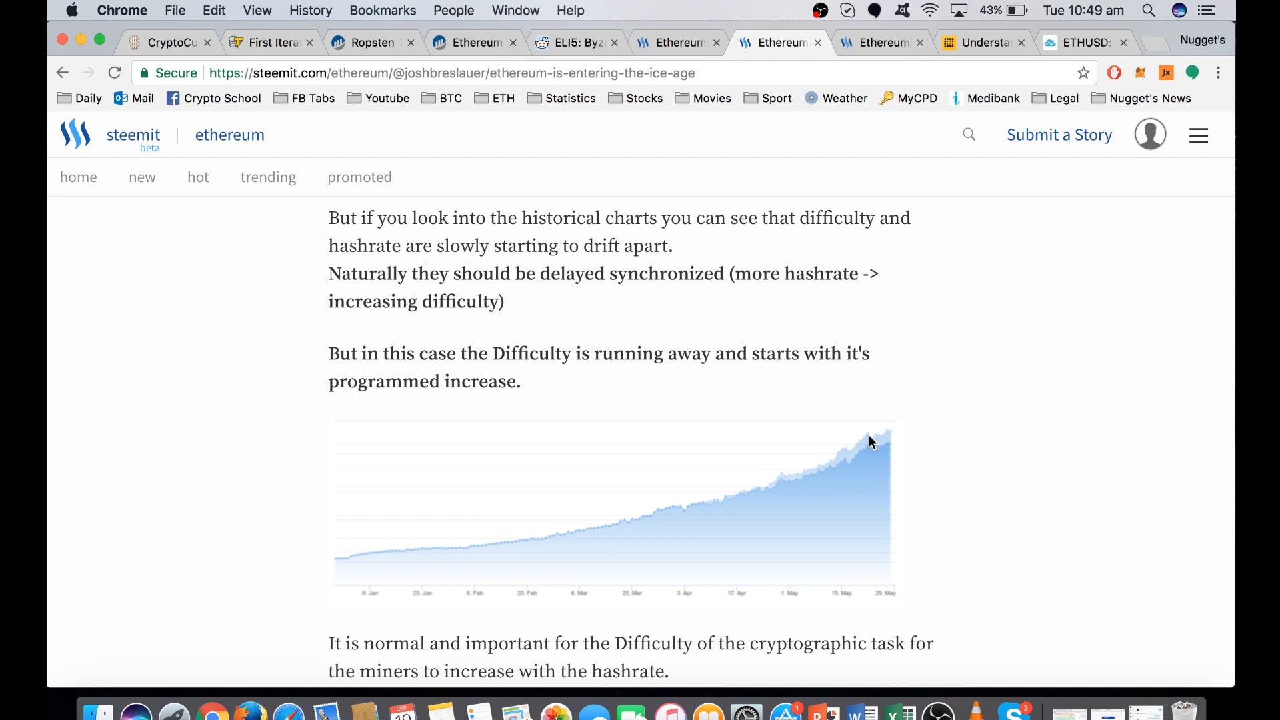
pyautogui.moveTo(936, 374)
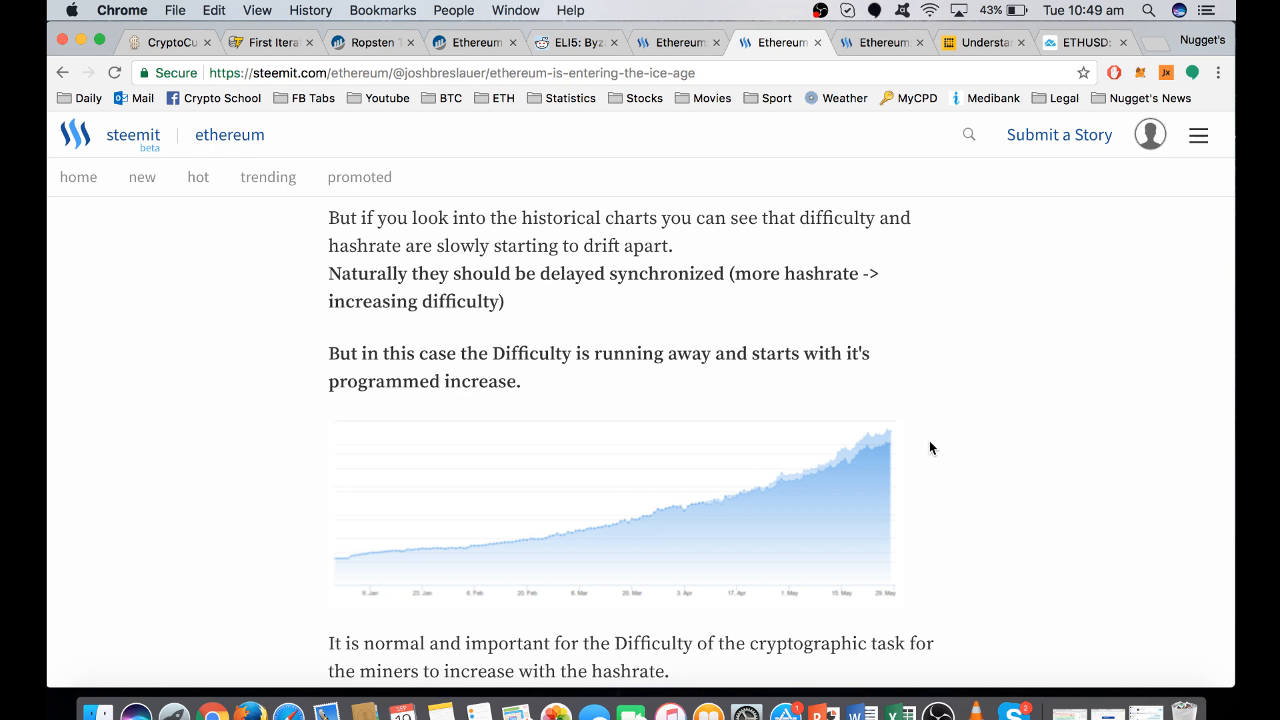
pyautogui.moveTo(931, 137)
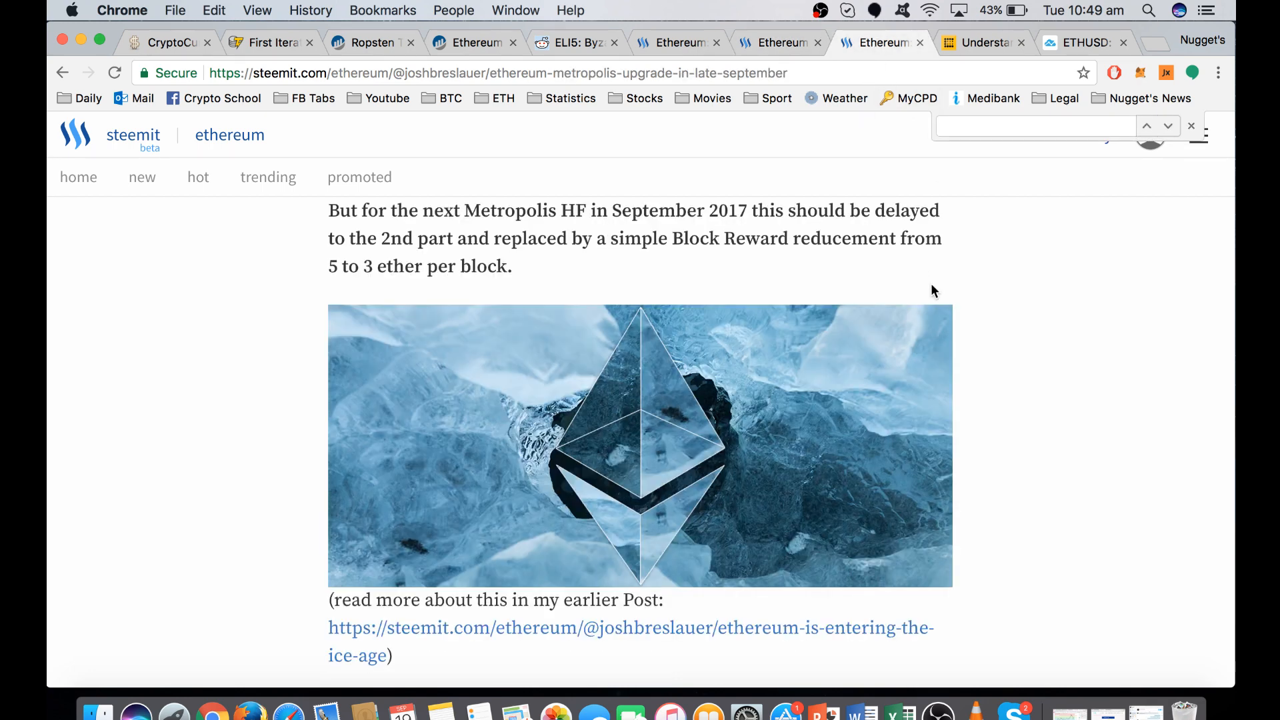
pyautogui.moveTo(668, 243)
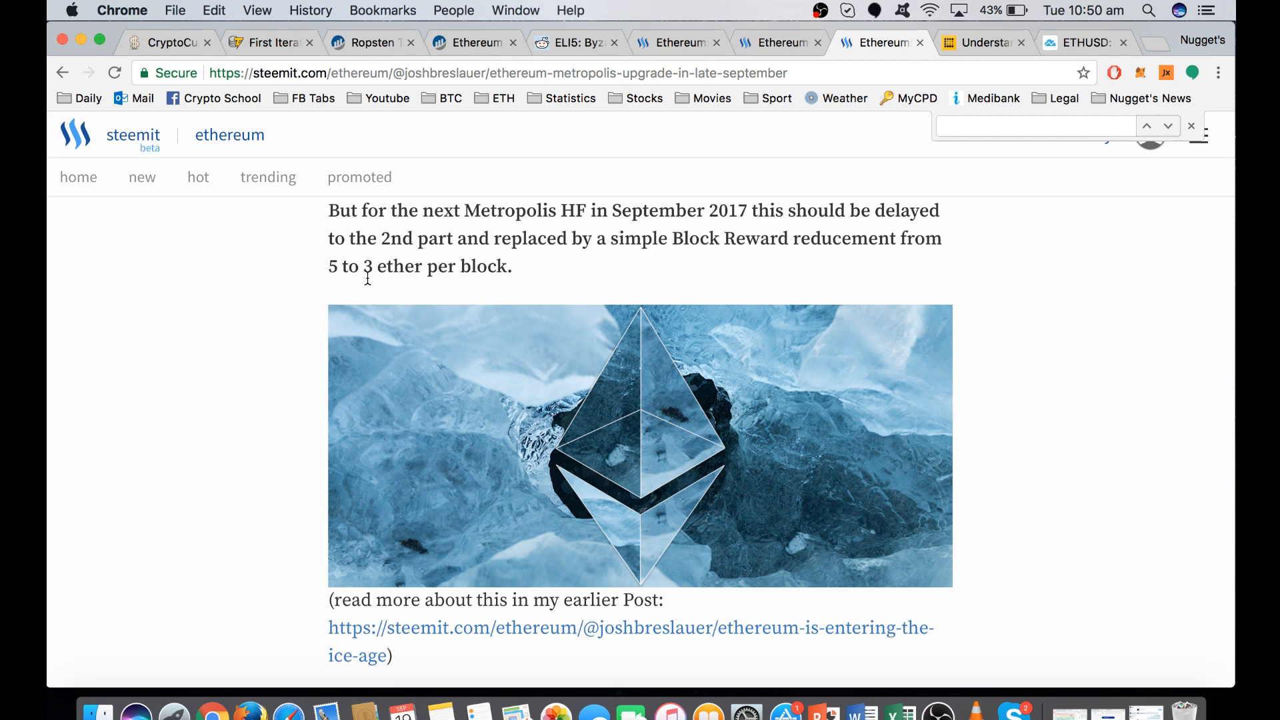
pyautogui.moveTo(643, 274)
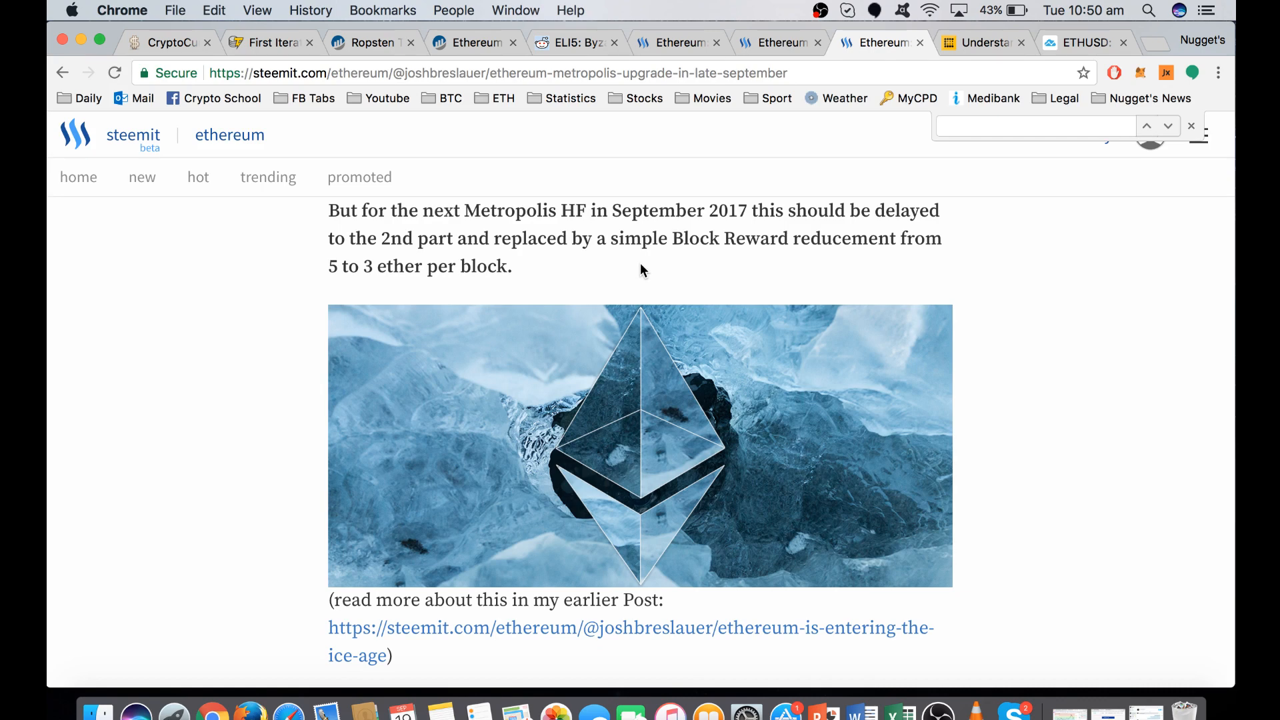
pyautogui.moveTo(742, 276)
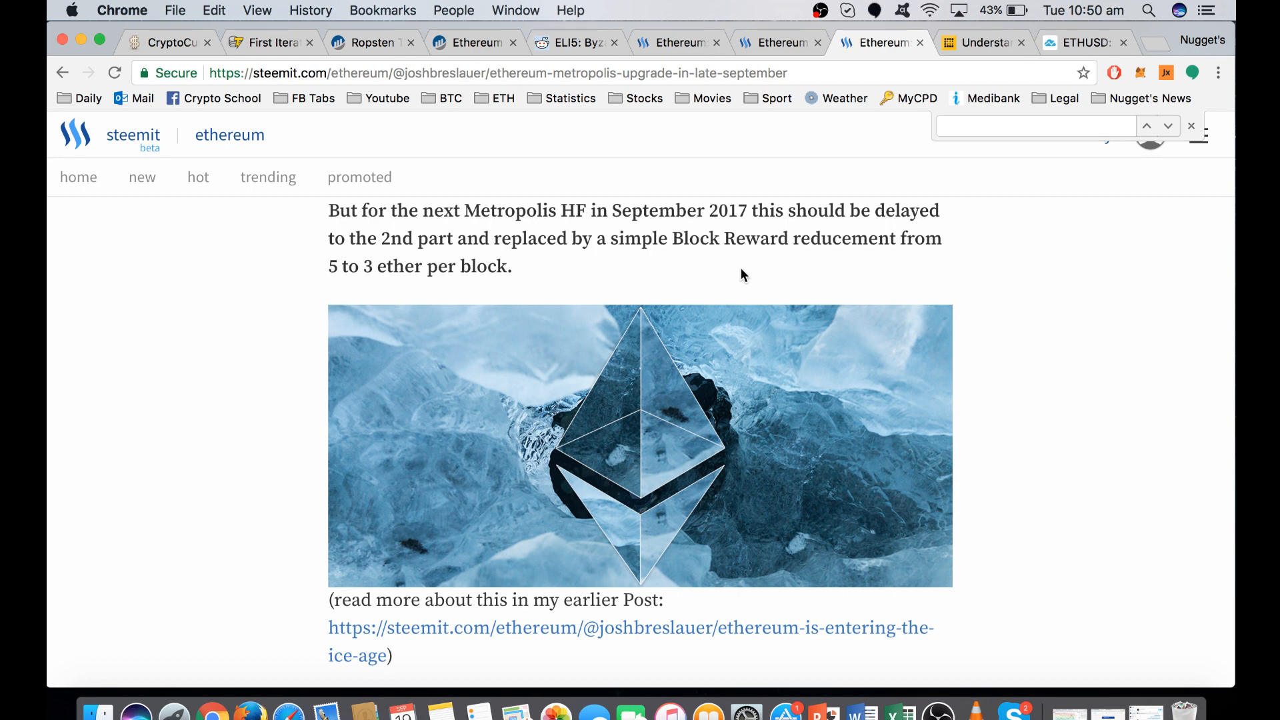
pyautogui.moveTo(982, 42)
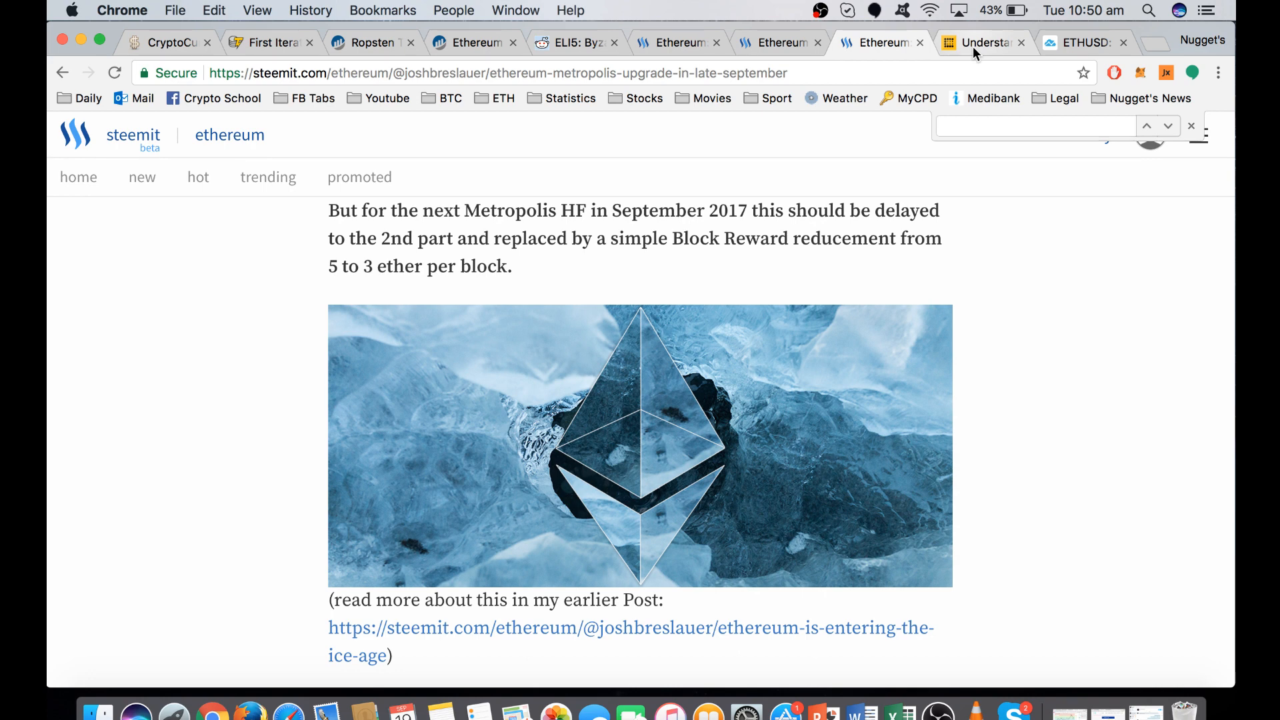
pyautogui.moveTo(985, 41)
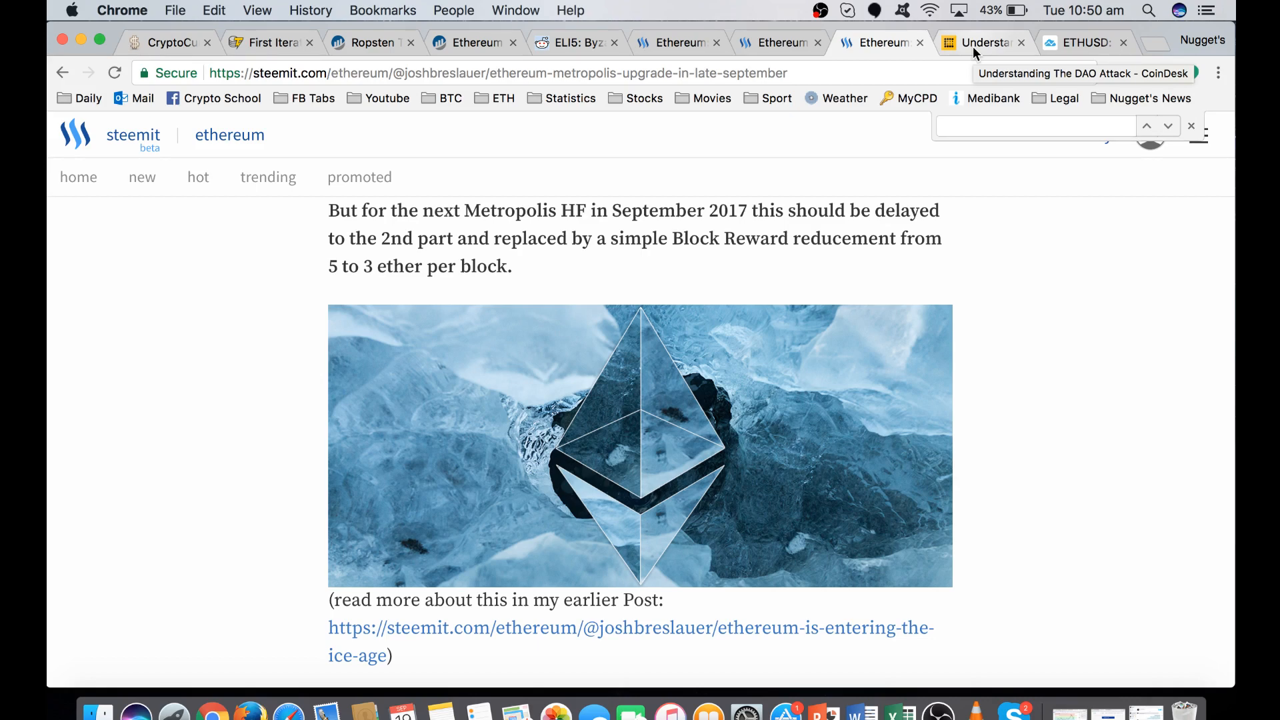
# Switch to CoinDesk's 'Understanding The DAO Attack' article by David Siegel.
pyautogui.click(979, 42)
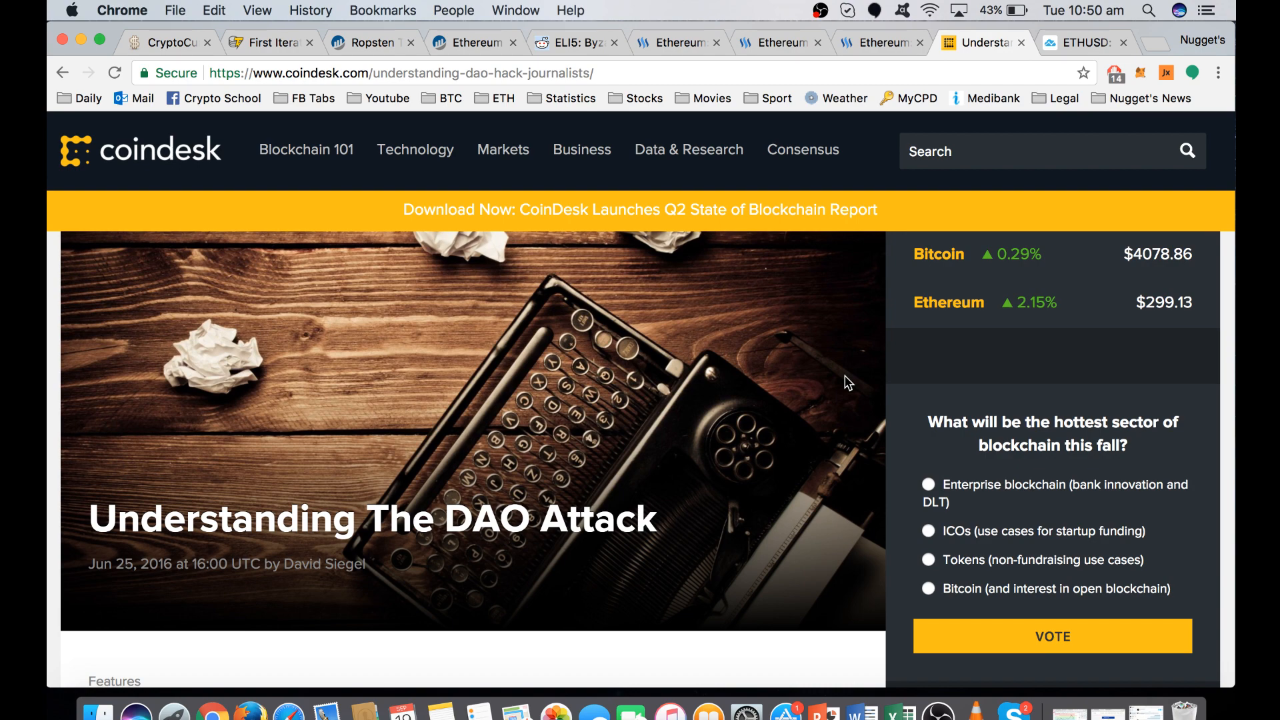
pyautogui.moveTo(451, 552)
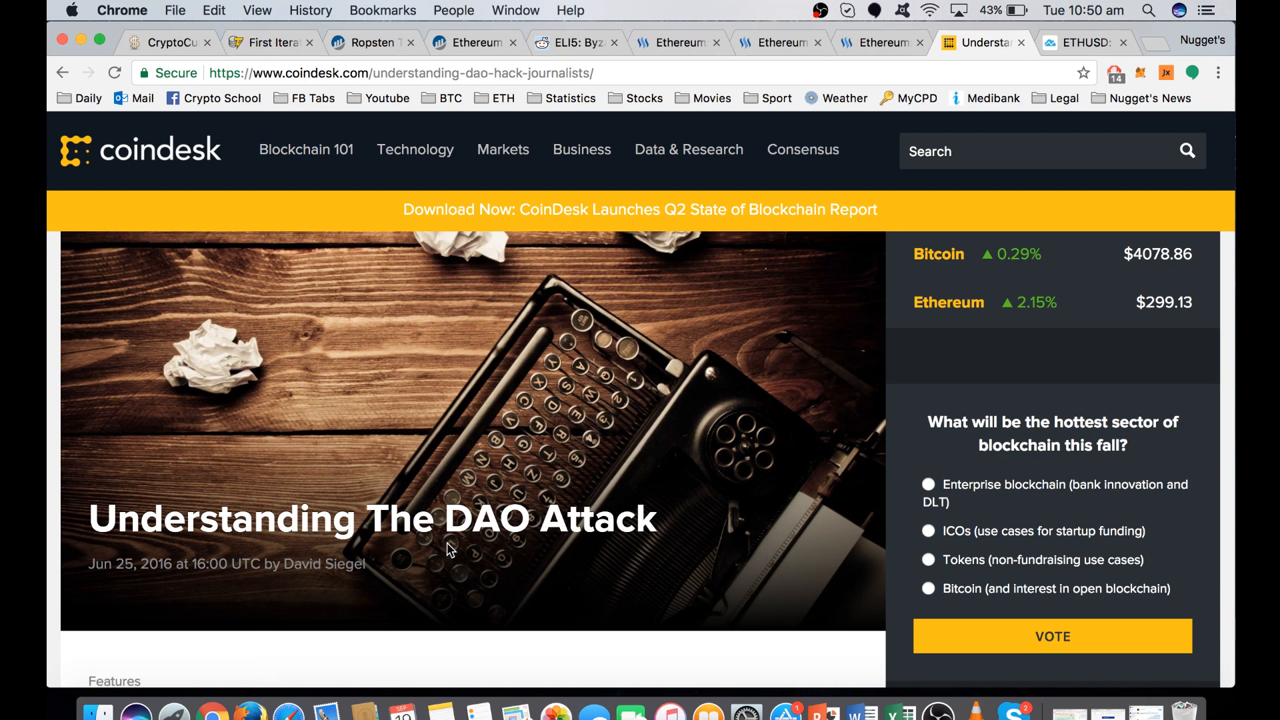
pyautogui.moveTo(531, 549)
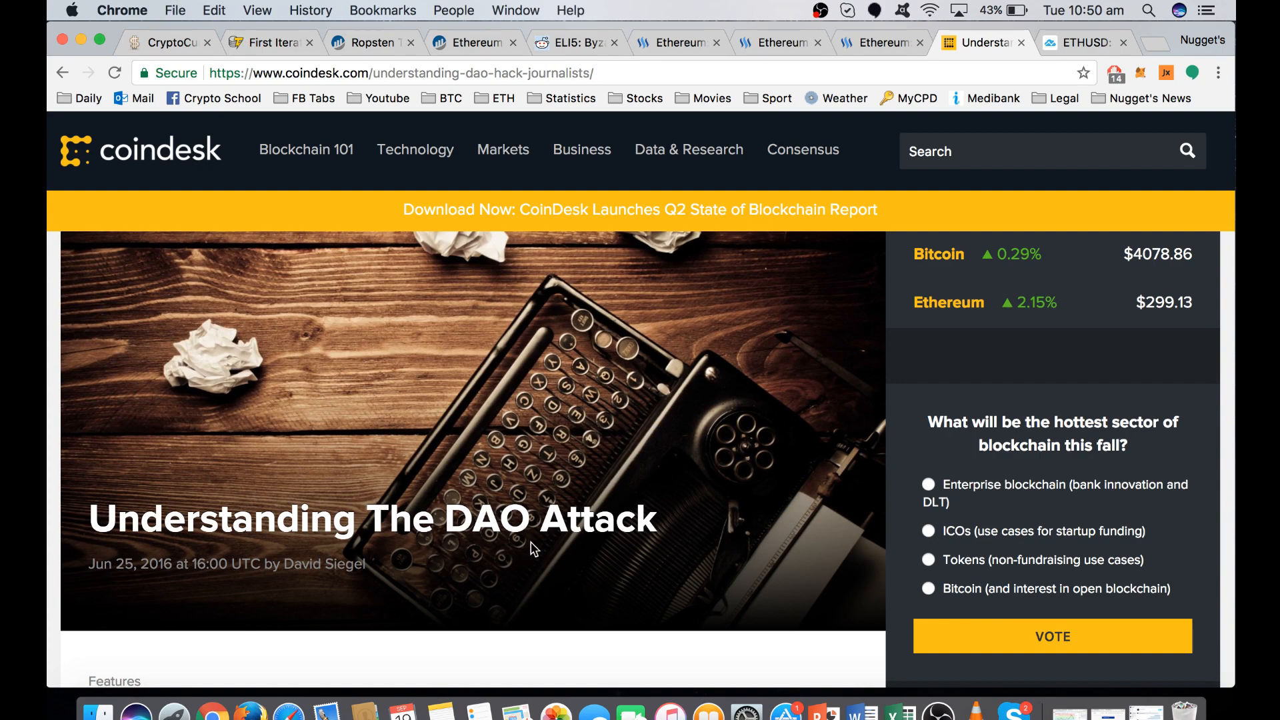
pyautogui.moveTo(538, 549)
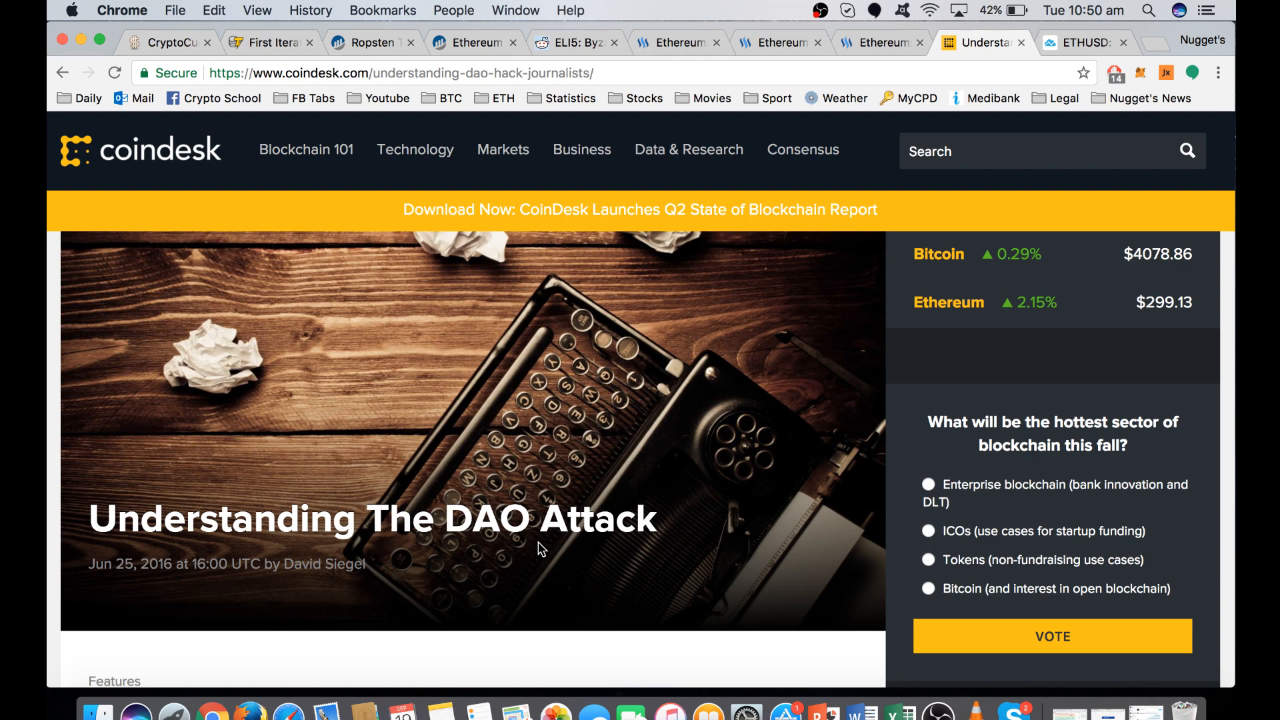
pyautogui.moveTo(534, 559)
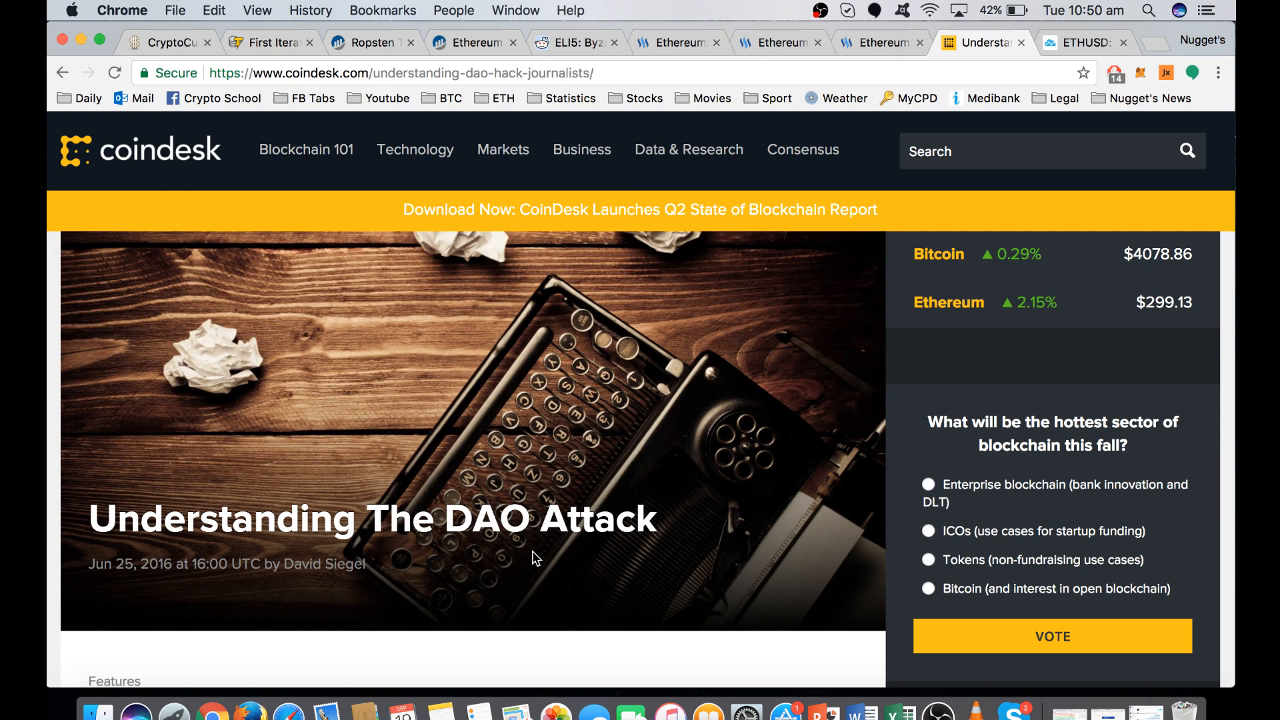
pyautogui.moveTo(444, 553)
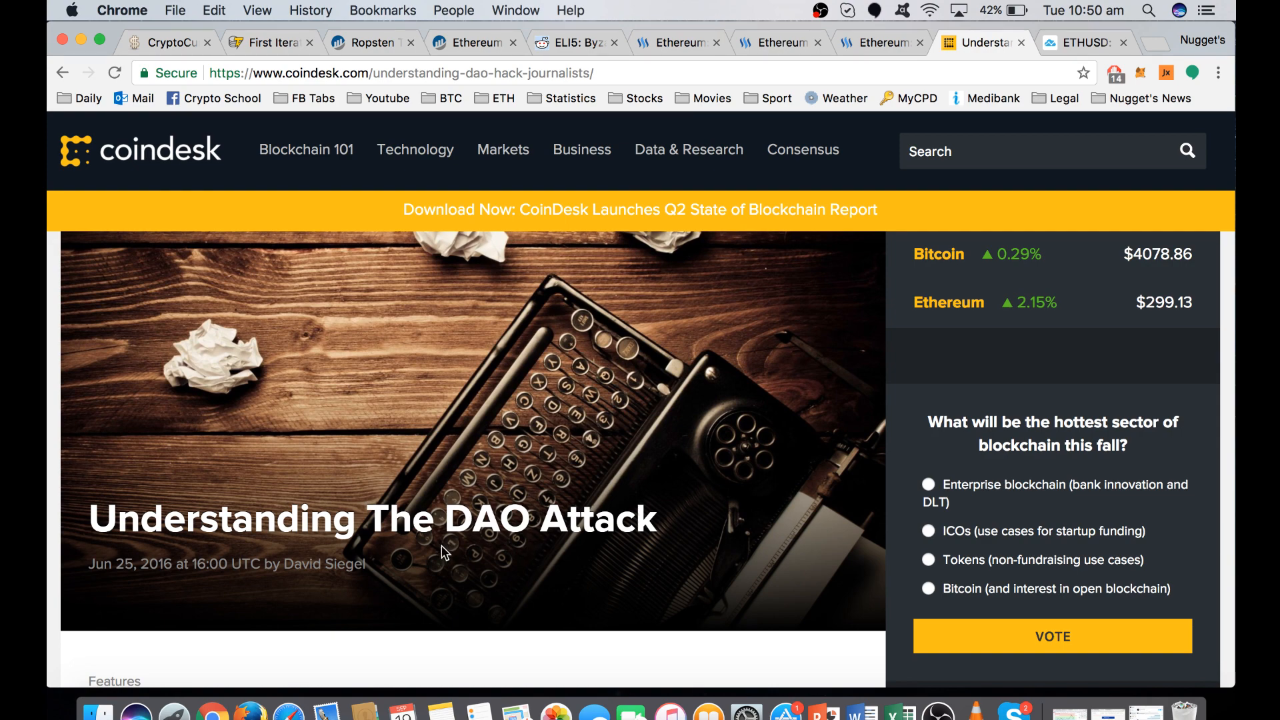
pyautogui.moveTo(560, 570)
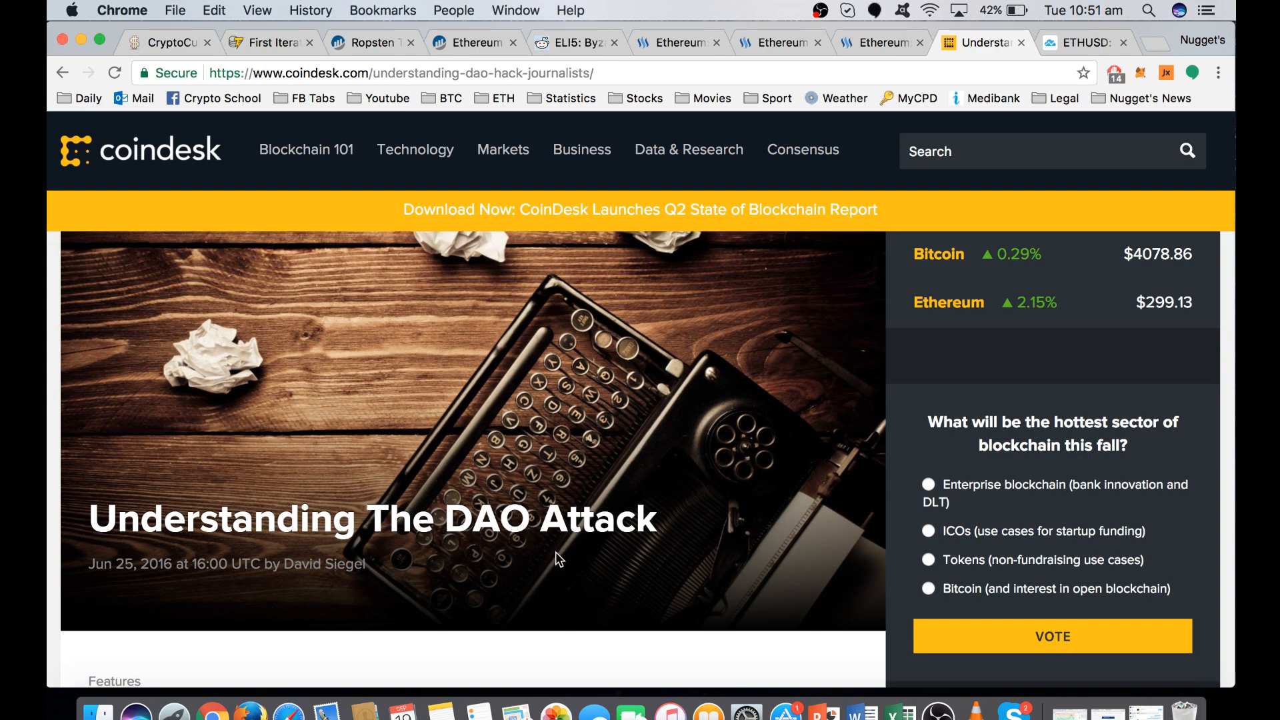
pyautogui.moveTo(701, 572)
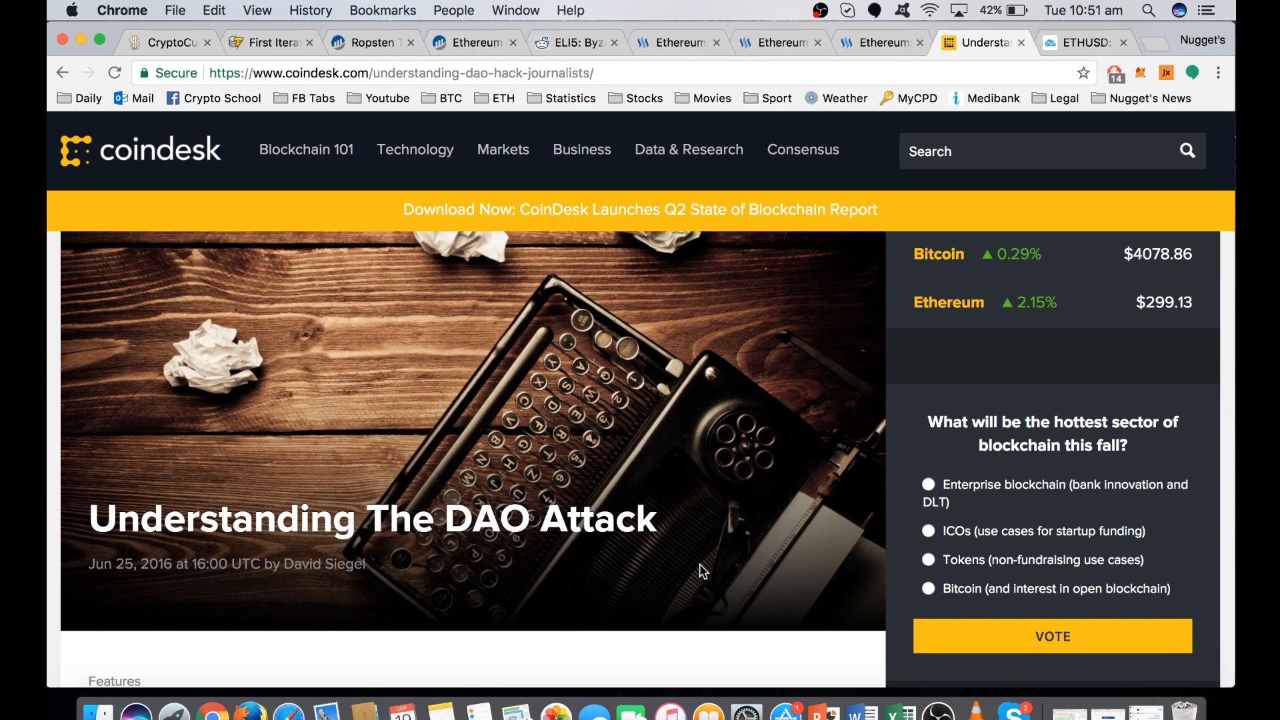
pyautogui.moveTo(717, 568)
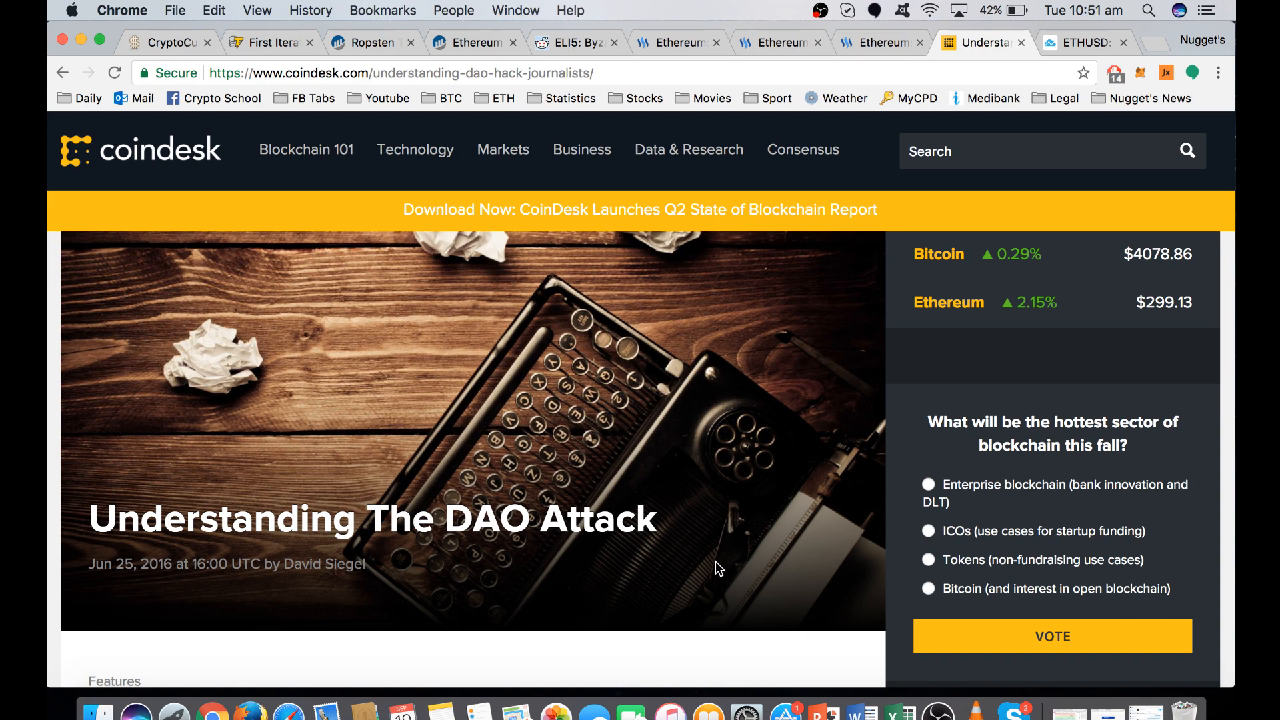
pyautogui.moveTo(445, 556)
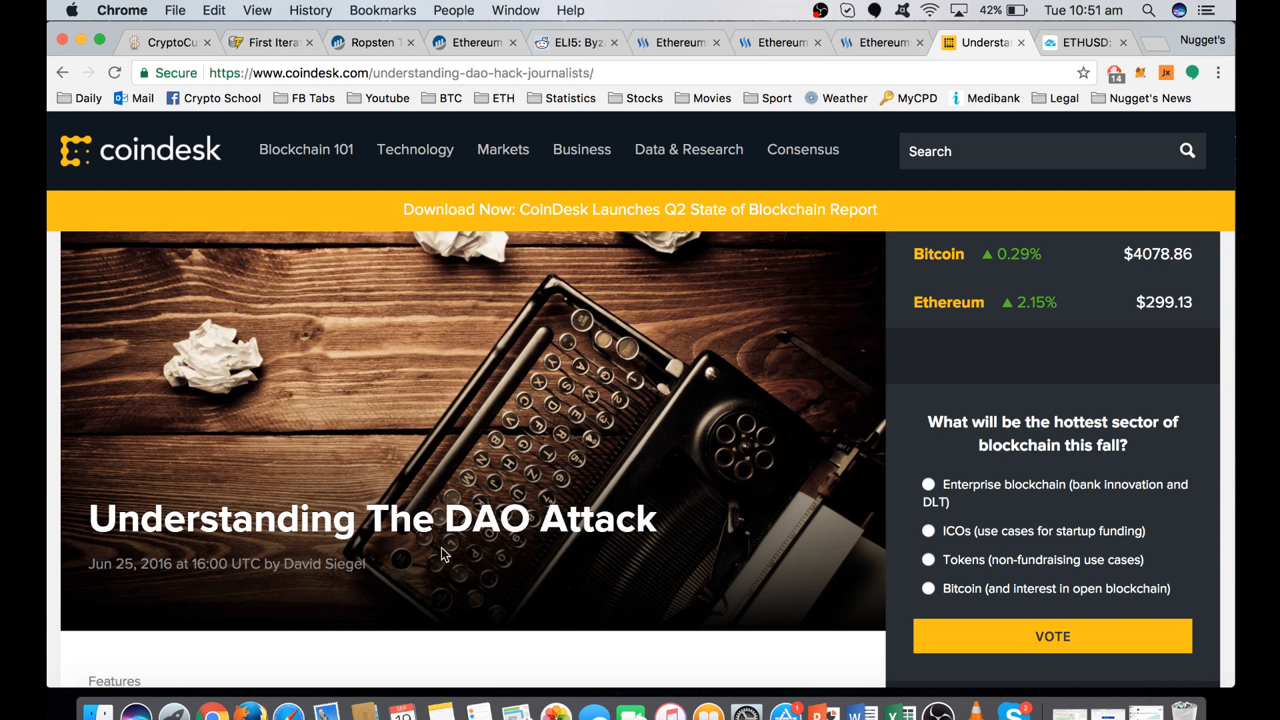
pyautogui.moveTo(866, 291)
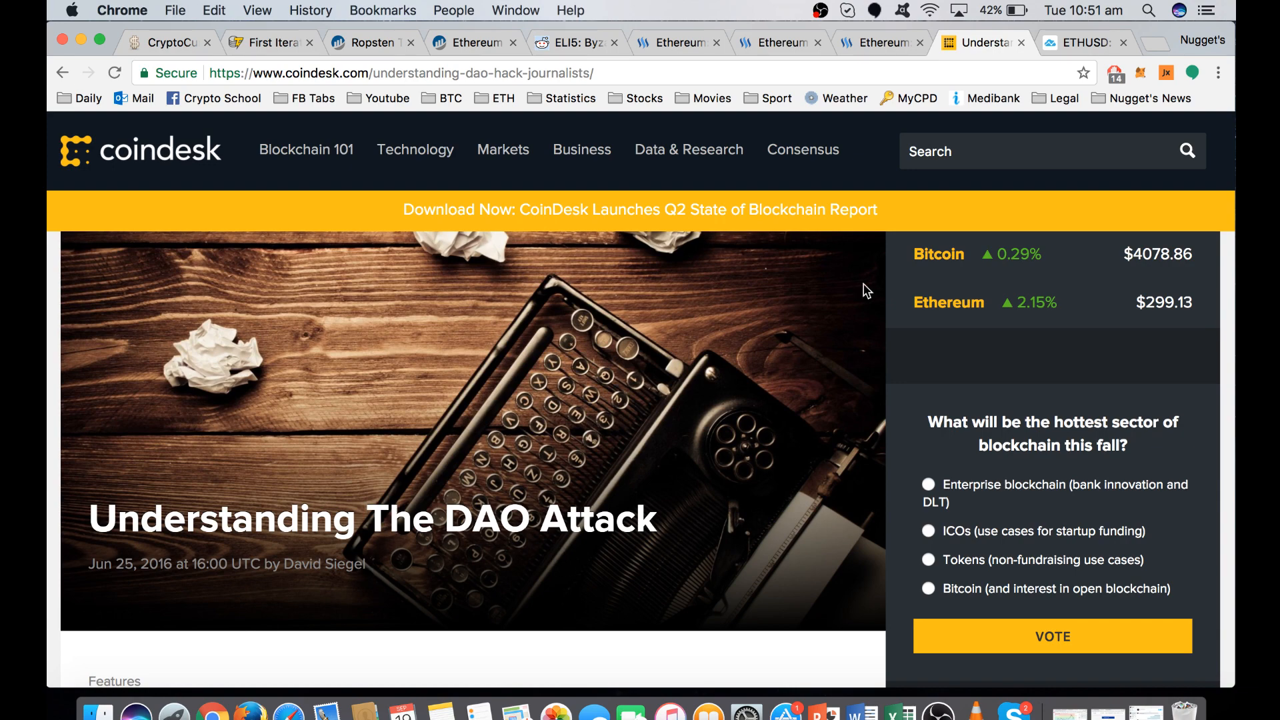
# Switch to the TradingView daily ETH/USD Coinbase chart tab.
pyautogui.click(1082, 43)
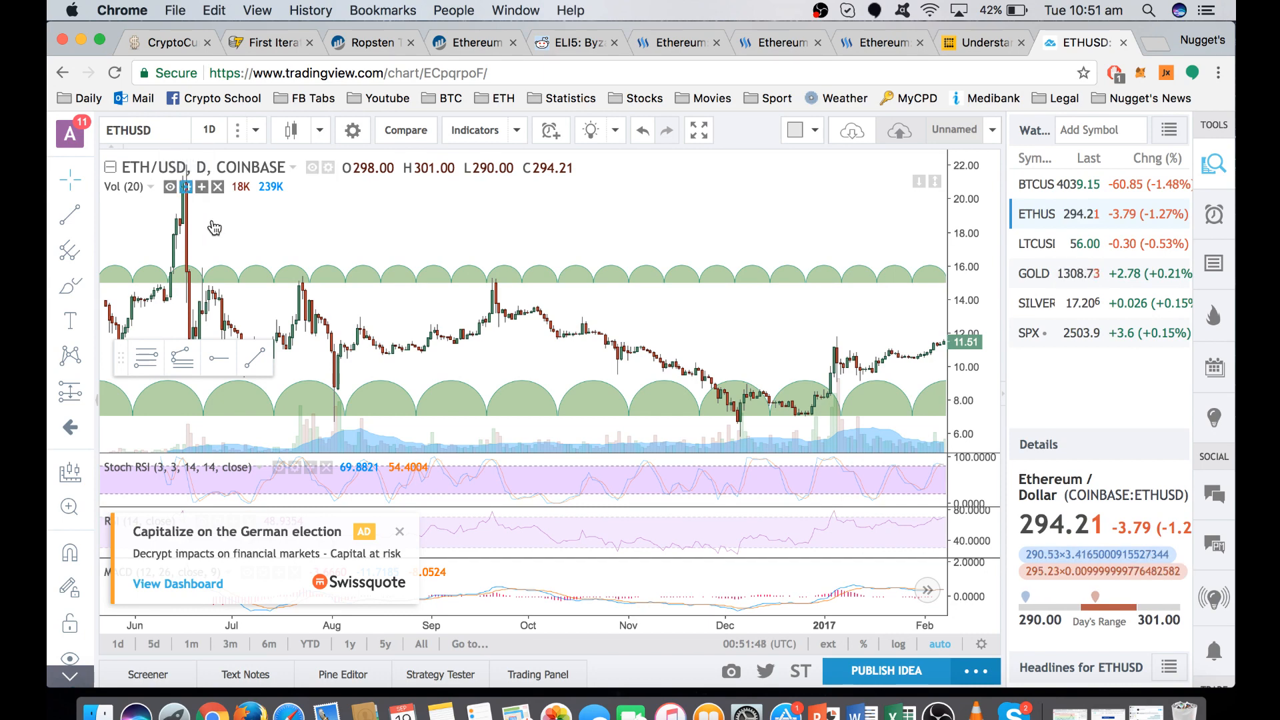
pyautogui.moveTo(735, 433)
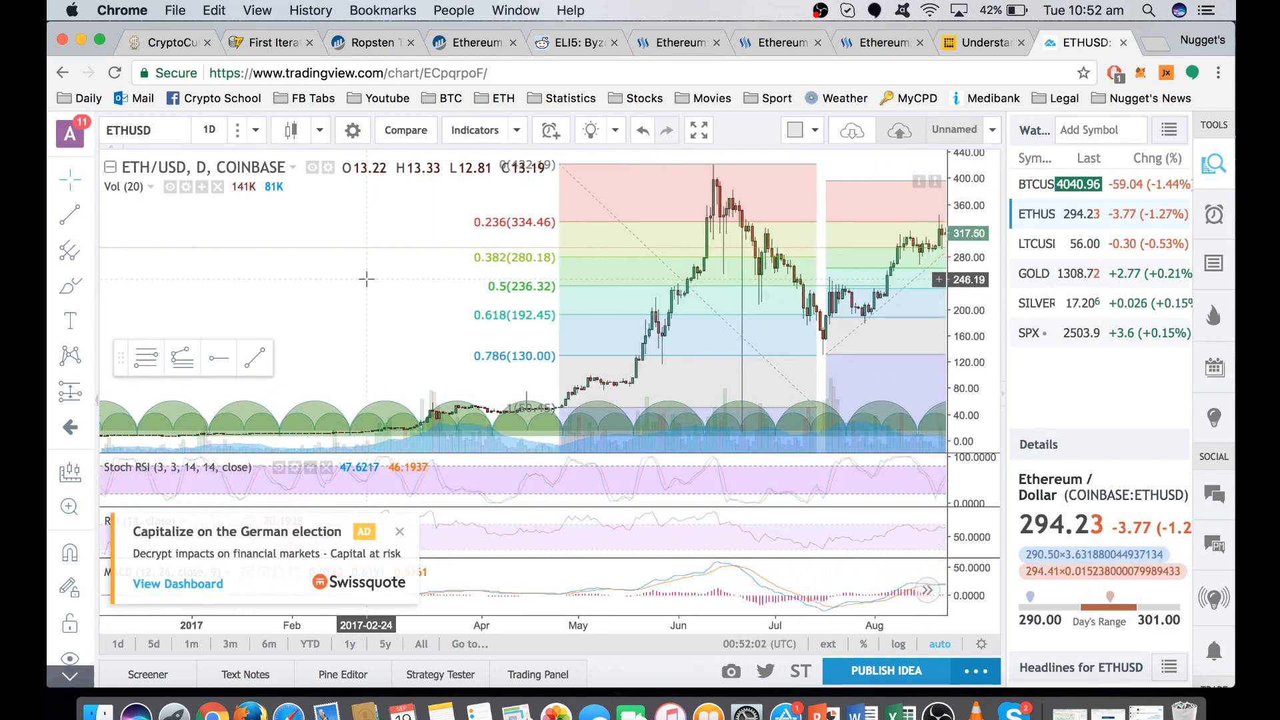
pyautogui.moveTo(678, 240)
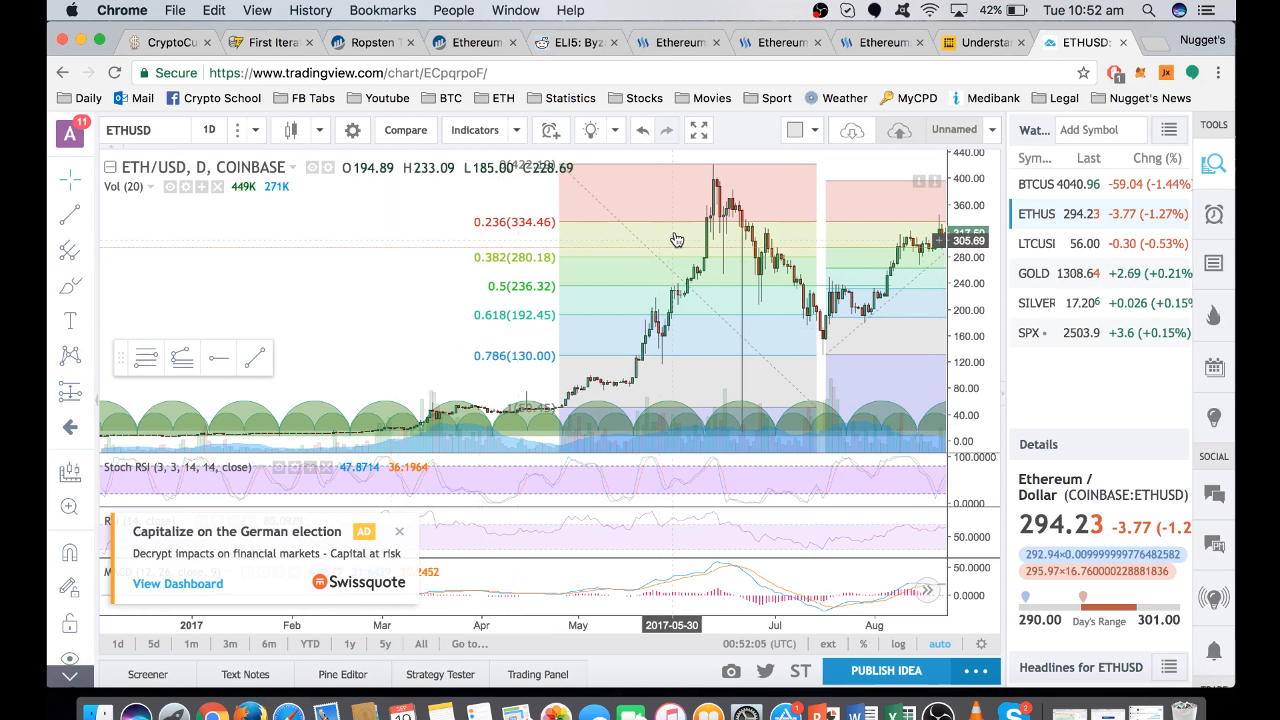
pyautogui.moveTo(385, 240)
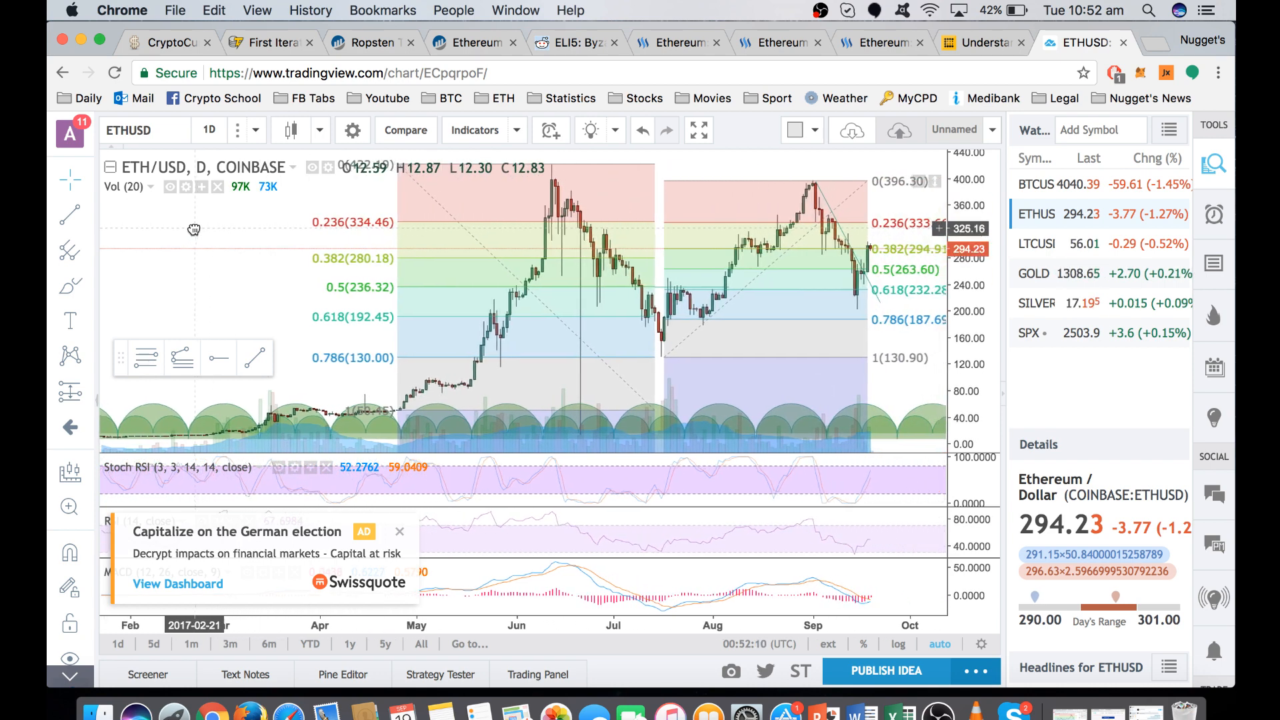
pyautogui.moveTo(193, 229)
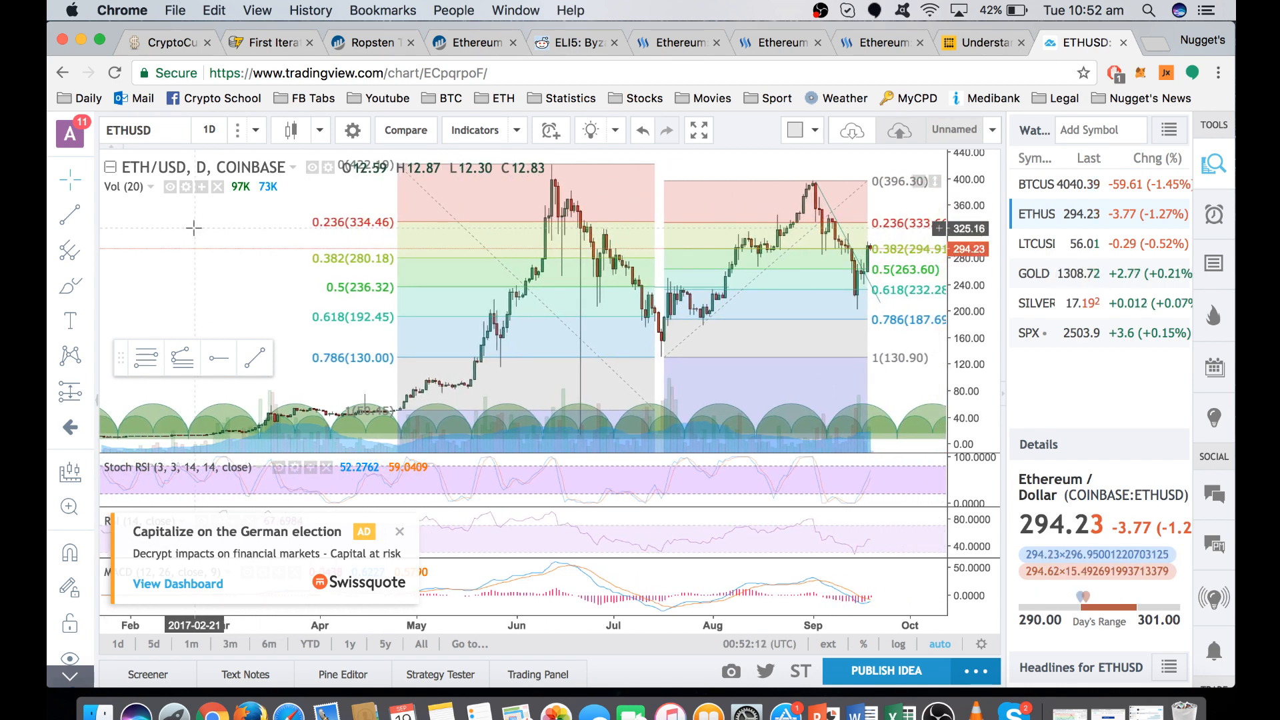